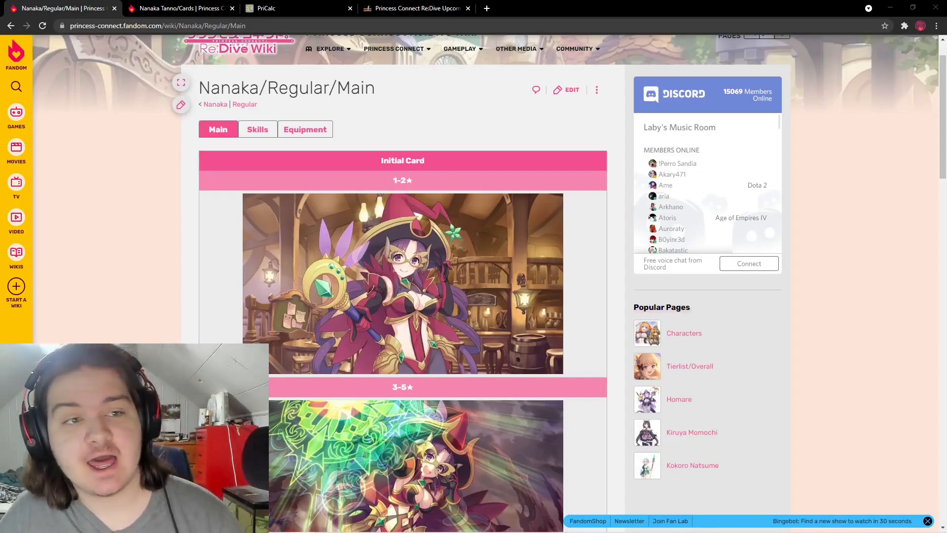
pyautogui.moveTo(834, 264)
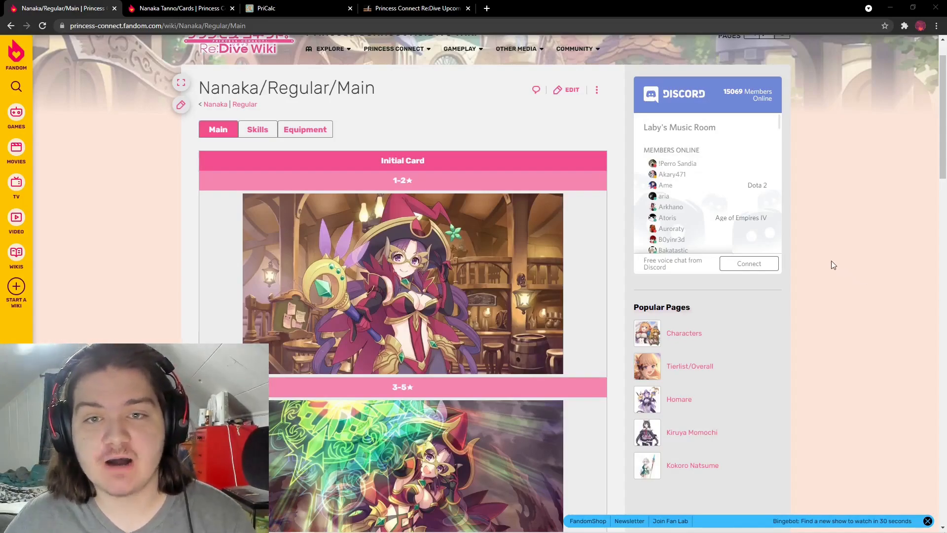
pyautogui.moveTo(823, 275)
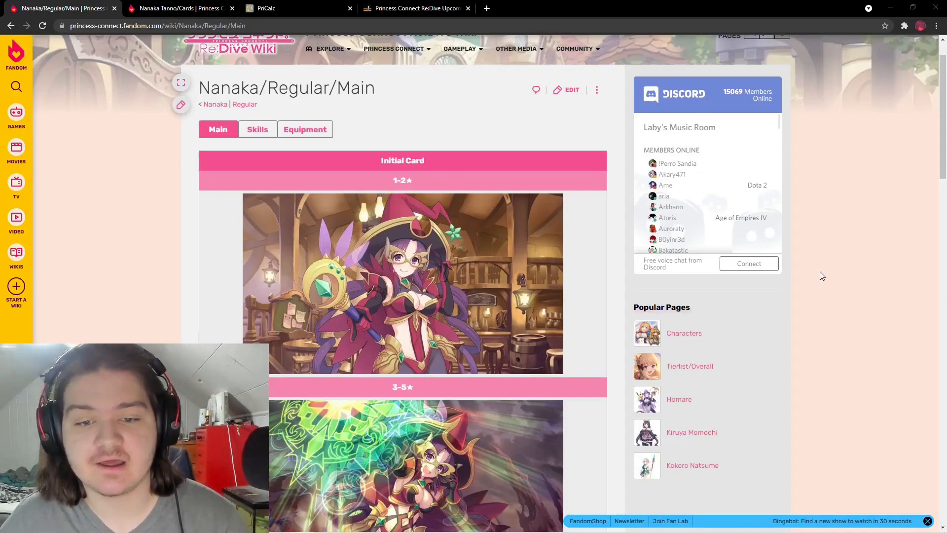
# - Skim Nanaka's wiki page, then switch to the upcoming banner list showing her 11/11/2021 rerun
pyautogui.scroll(-3)
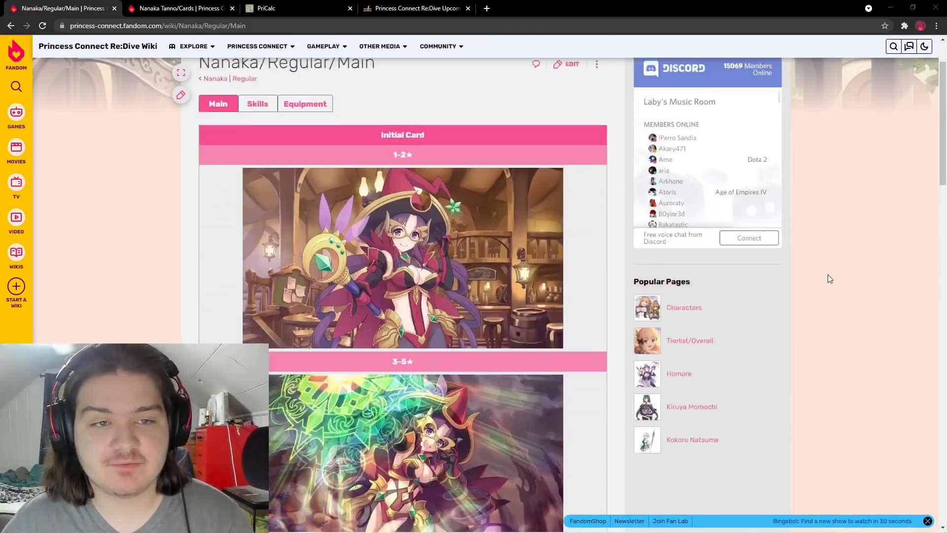
pyautogui.scroll(3)
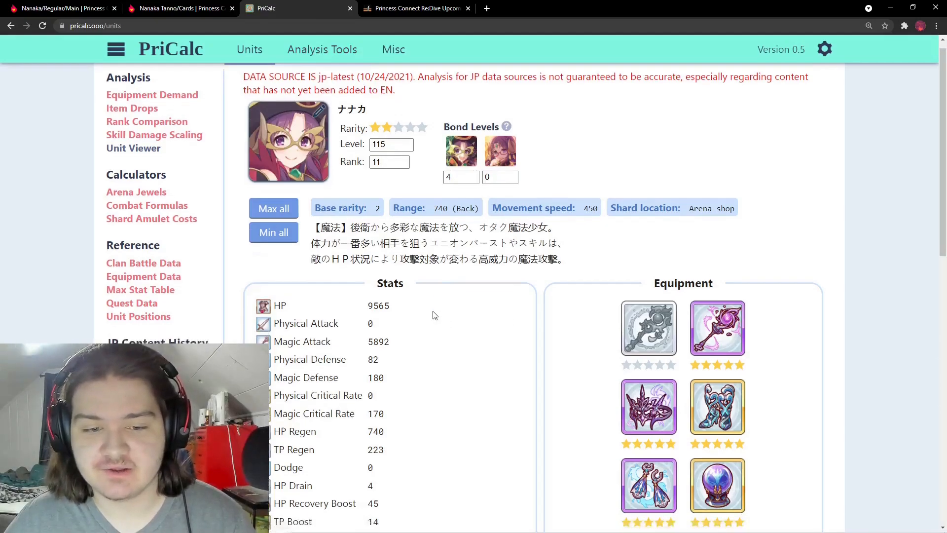
pyautogui.click(416, 8)
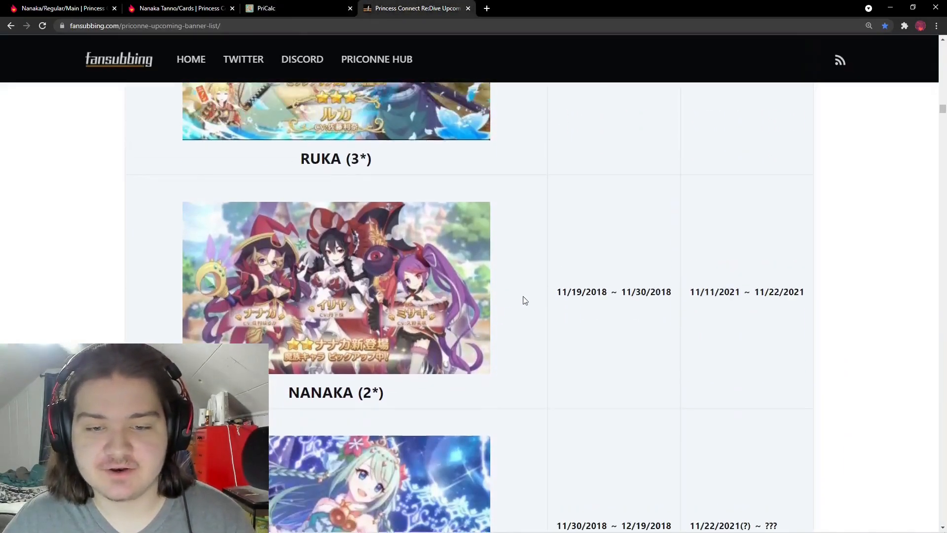
# - Return to Nanaka's main wiki page, close the enlarged full-art image and scroll to her Evaluation Summary
pyautogui.click(64, 9)
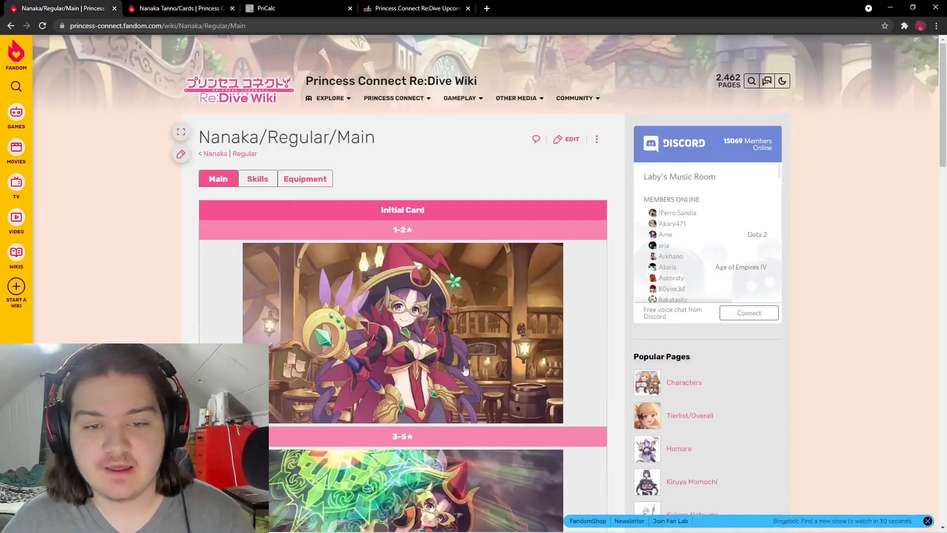
pyautogui.scroll(-3)
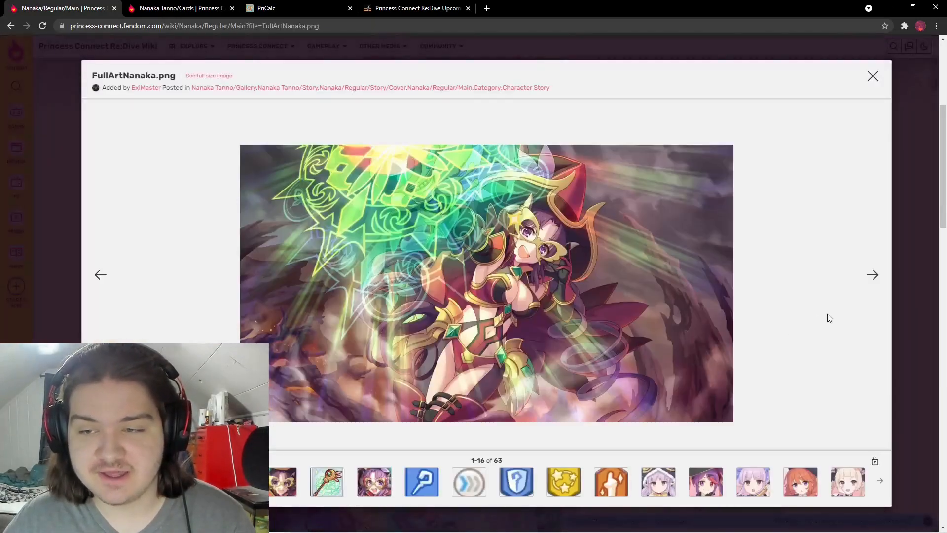
pyautogui.click(872, 75)
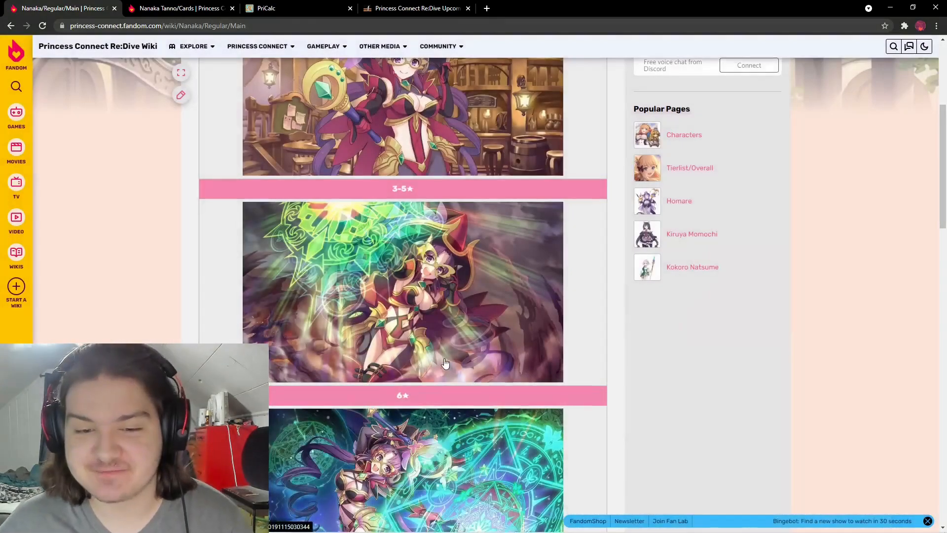
pyautogui.scroll(-3)
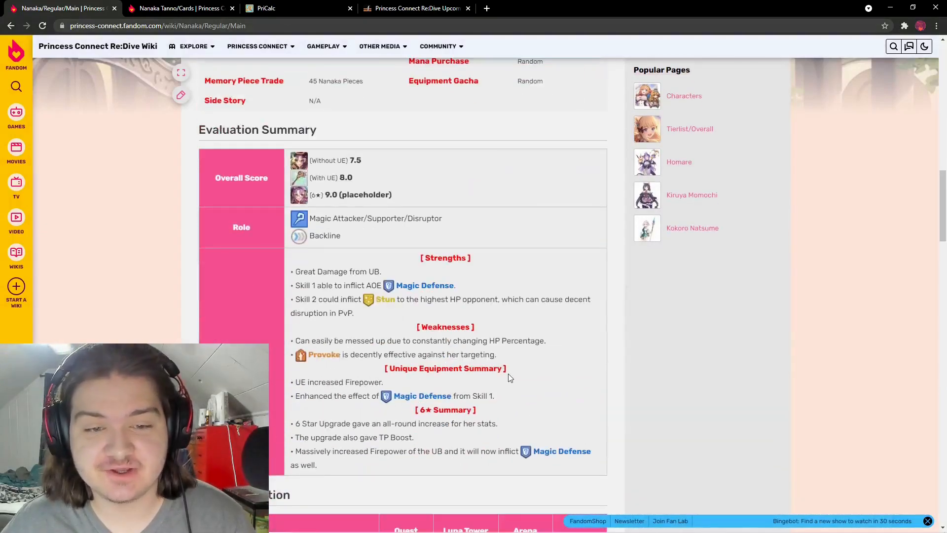
pyautogui.scroll(-3)
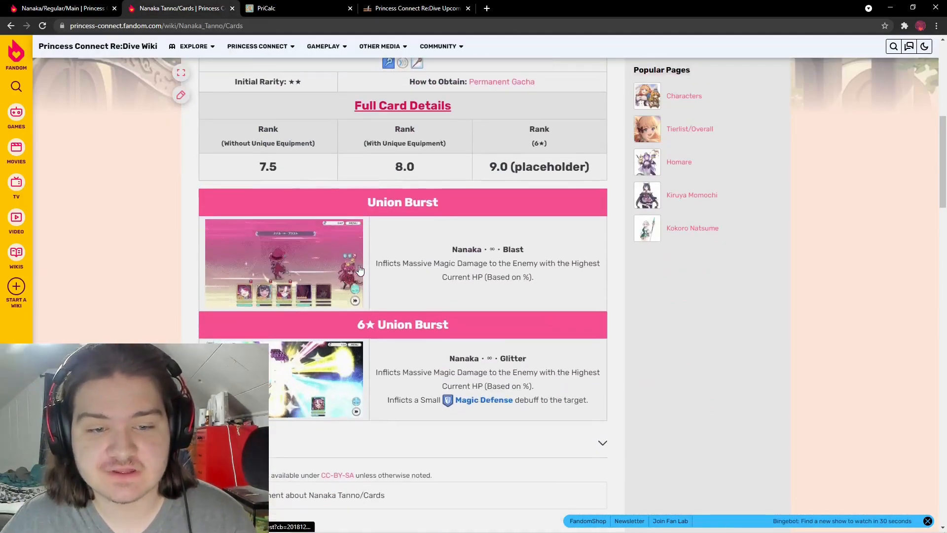
# - Go back to Nanaka's main page and highlight her Magic Attacker/Supporter/Disruptor role text
pyautogui.click(69, 8)
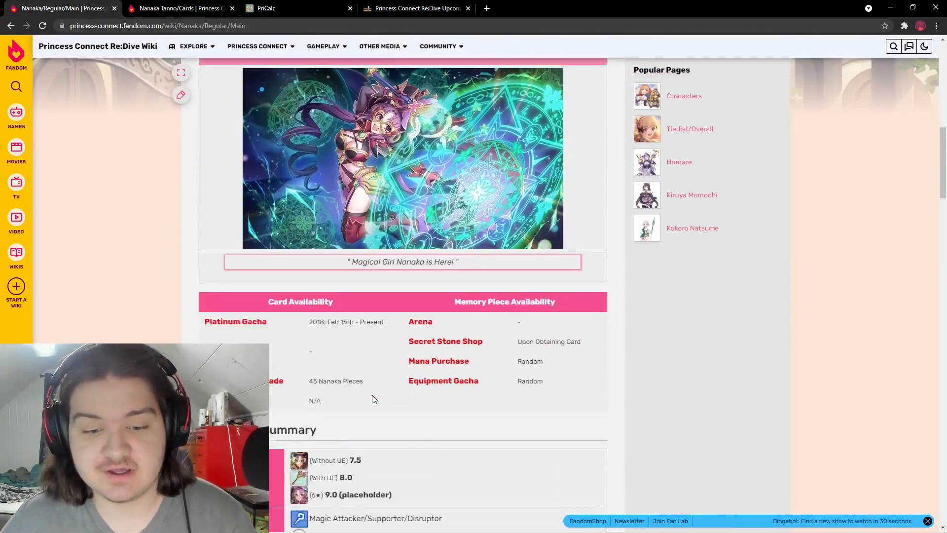
pyautogui.scroll(-3)
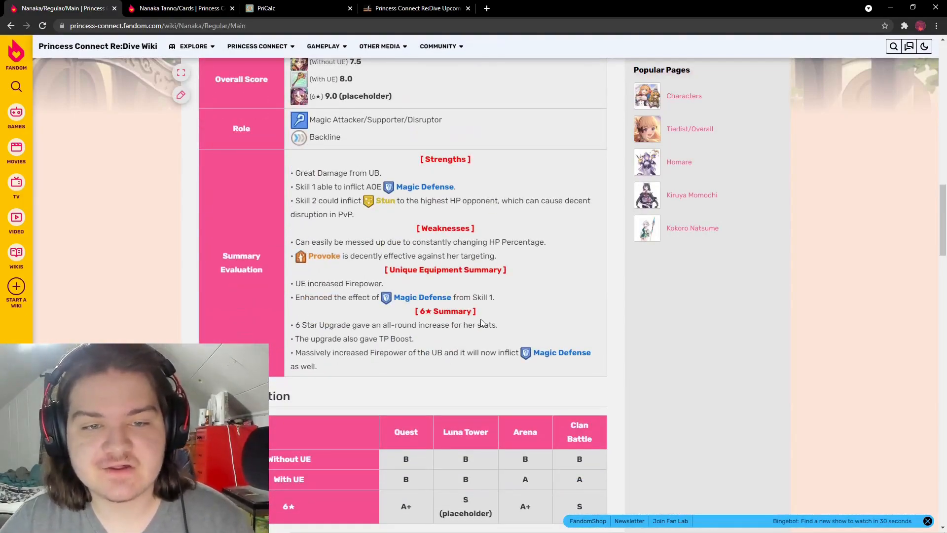
pyautogui.scroll(3)
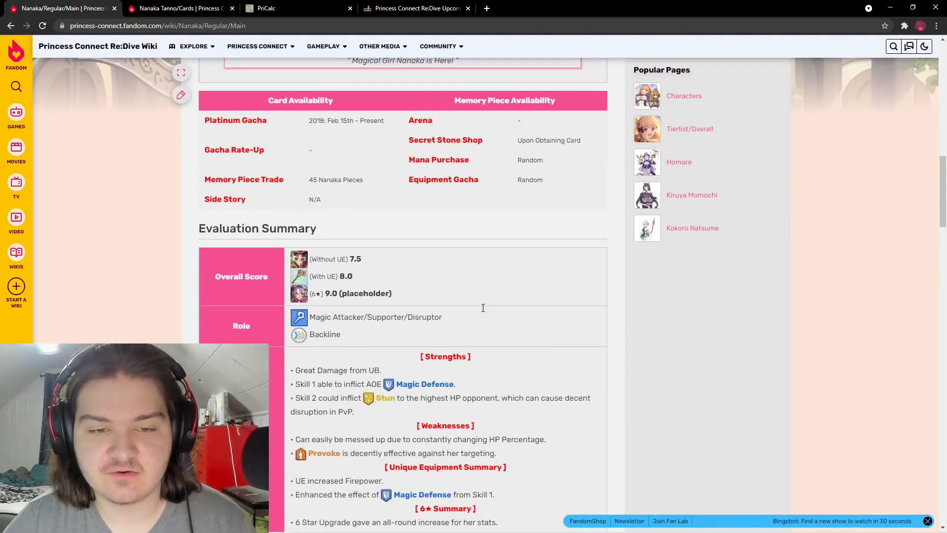
pyautogui.scroll(-3)
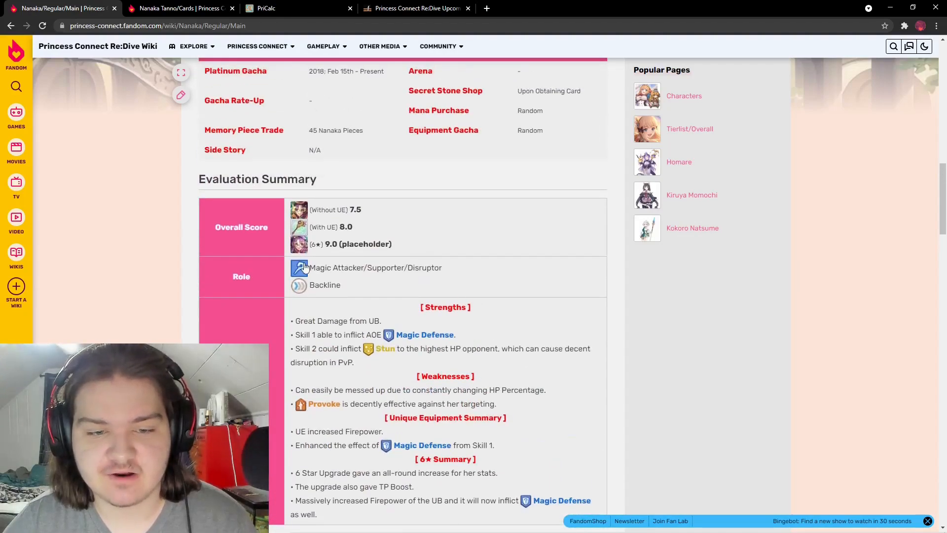
pyautogui.moveTo(347, 267); pyautogui.dragTo(450, 267)
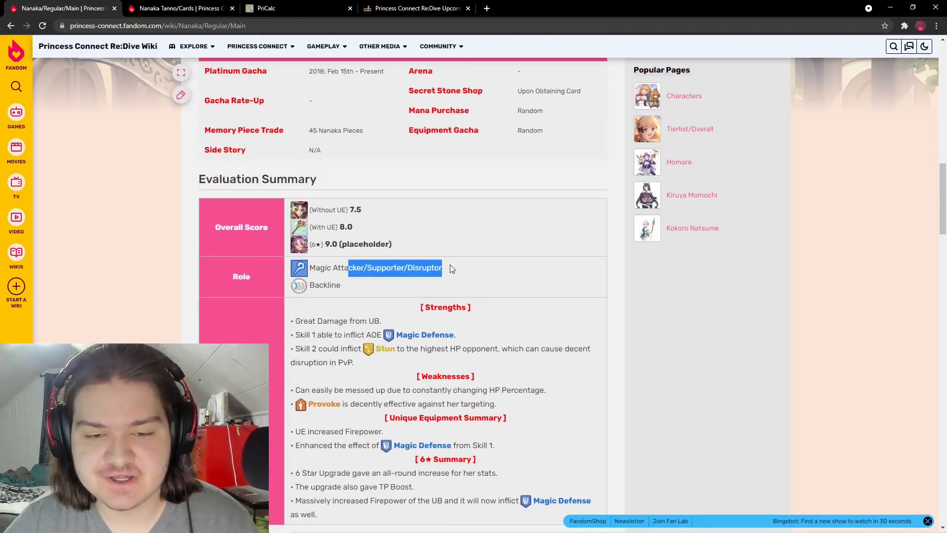
# - Highlight Skill 1's AOE Magic Defense debuff strength line, then clear the selection
pyautogui.scroll(-3)
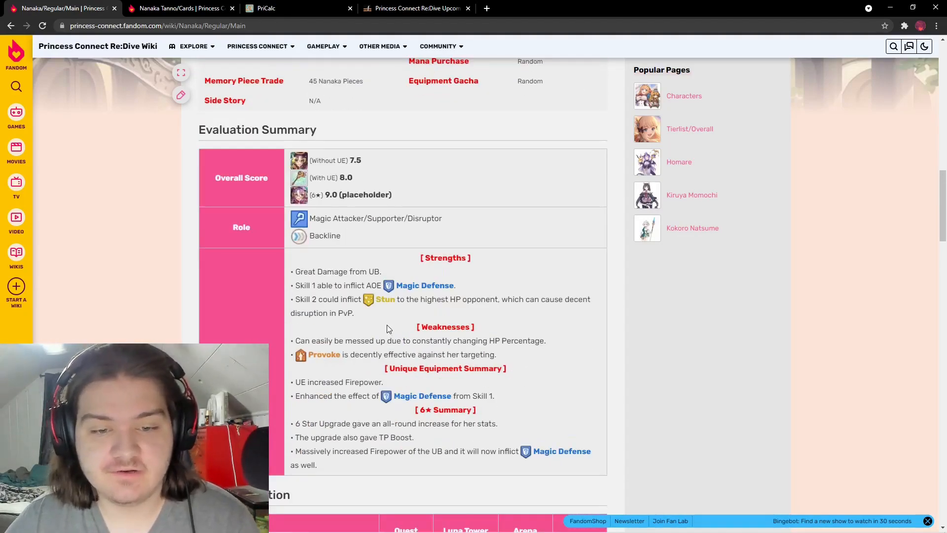
pyautogui.moveTo(365, 285); pyautogui.dragTo(478, 285)
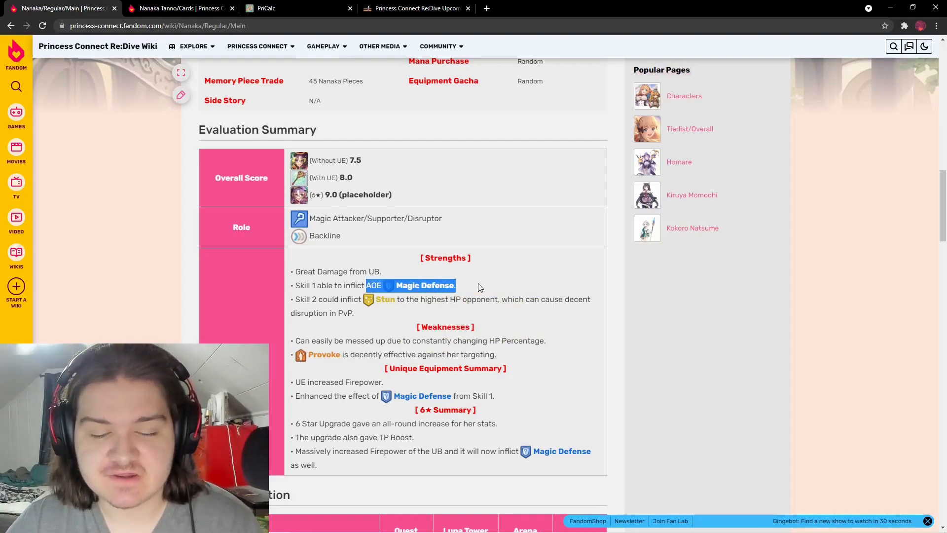
pyautogui.moveTo(456, 285); pyautogui.dragTo(292, 285)
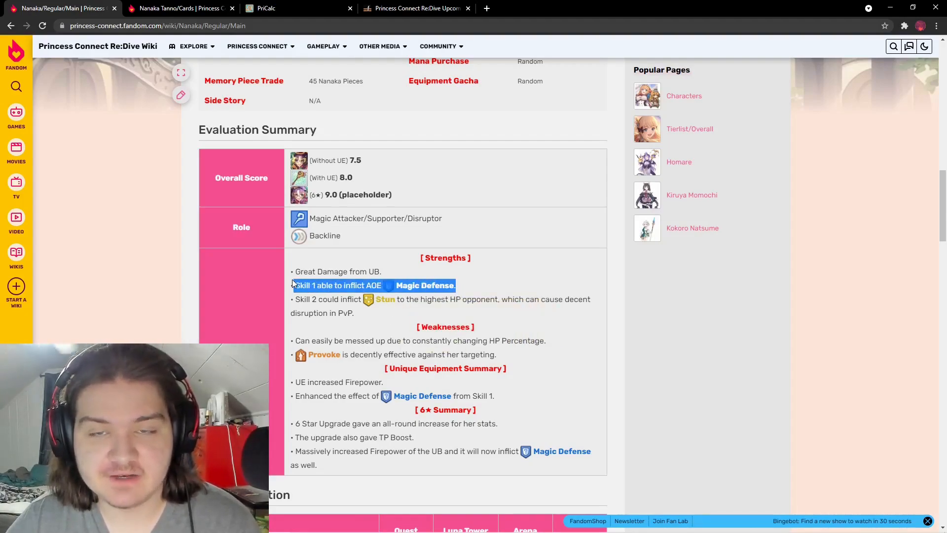
pyautogui.click(295, 285)
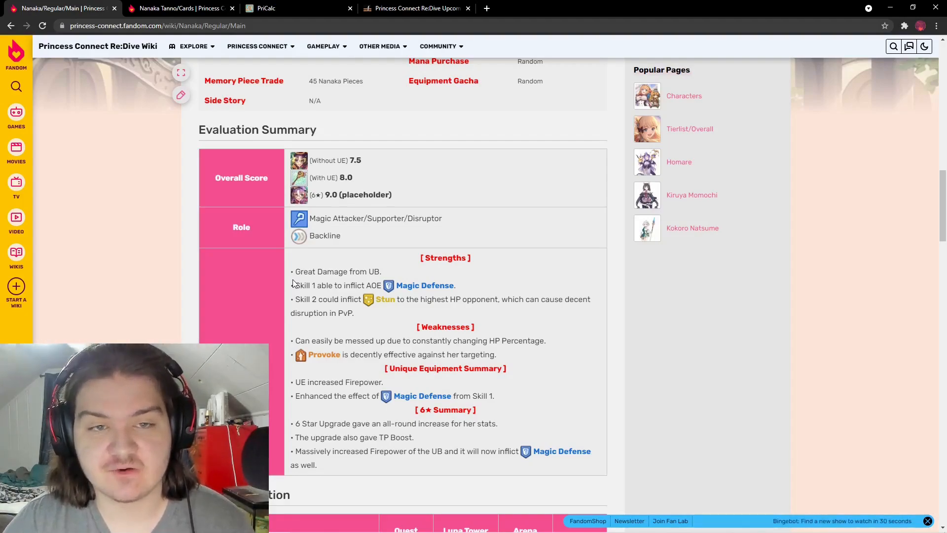
pyautogui.moveTo(426, 188)
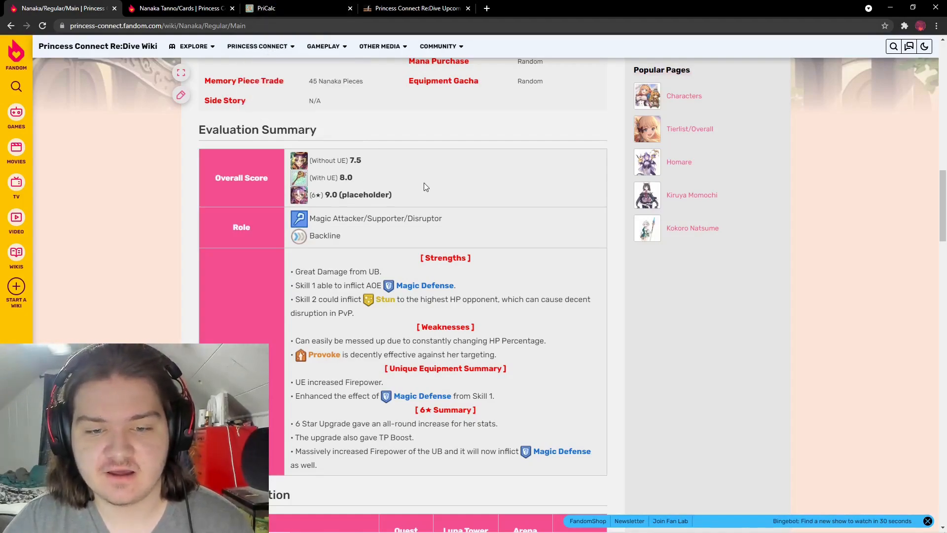
pyautogui.moveTo(430, 188)
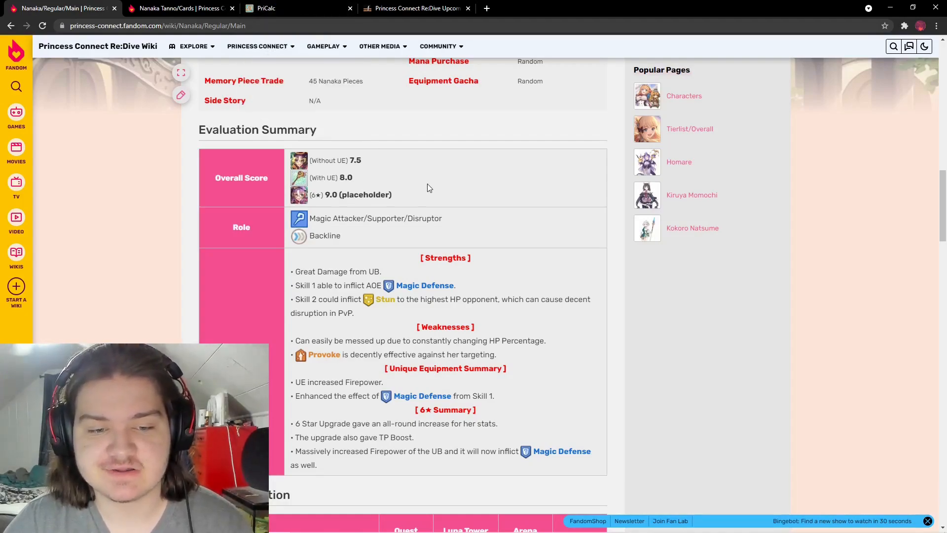
pyautogui.moveTo(422, 353)
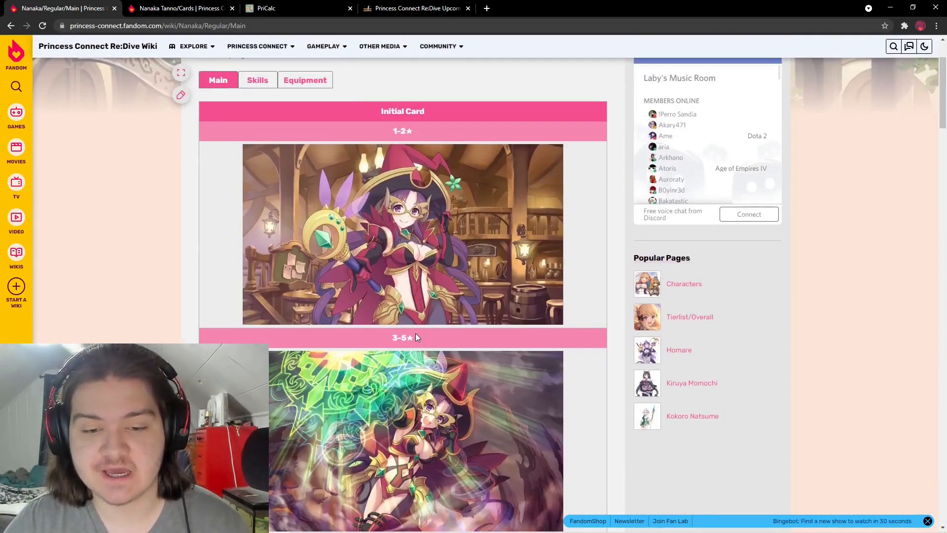
pyautogui.scroll(-3)
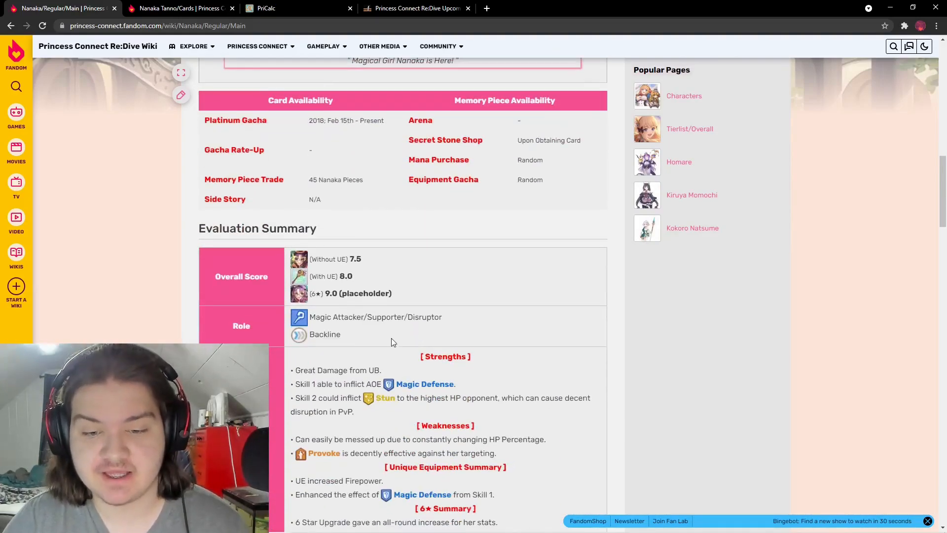
pyautogui.moveTo(309, 317); pyautogui.dragTo(340, 334)
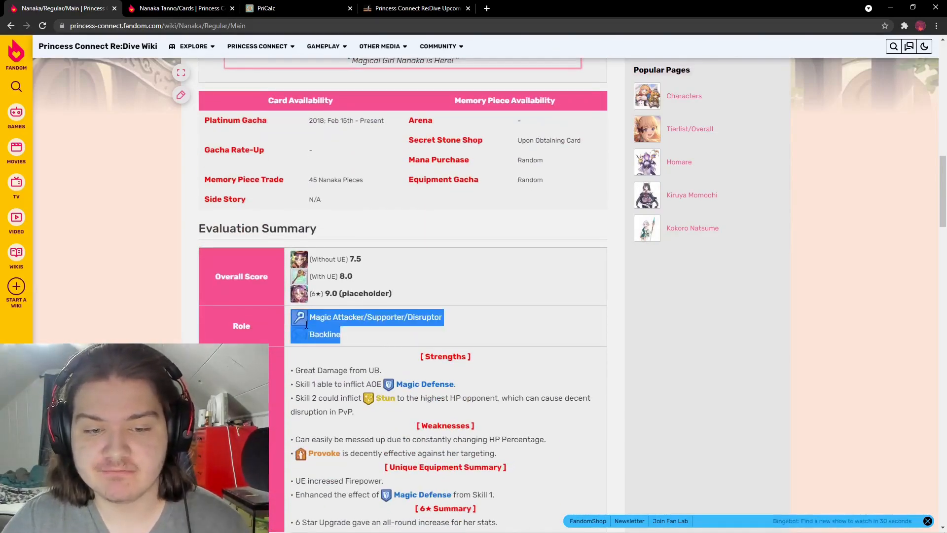
pyautogui.click(353, 334)
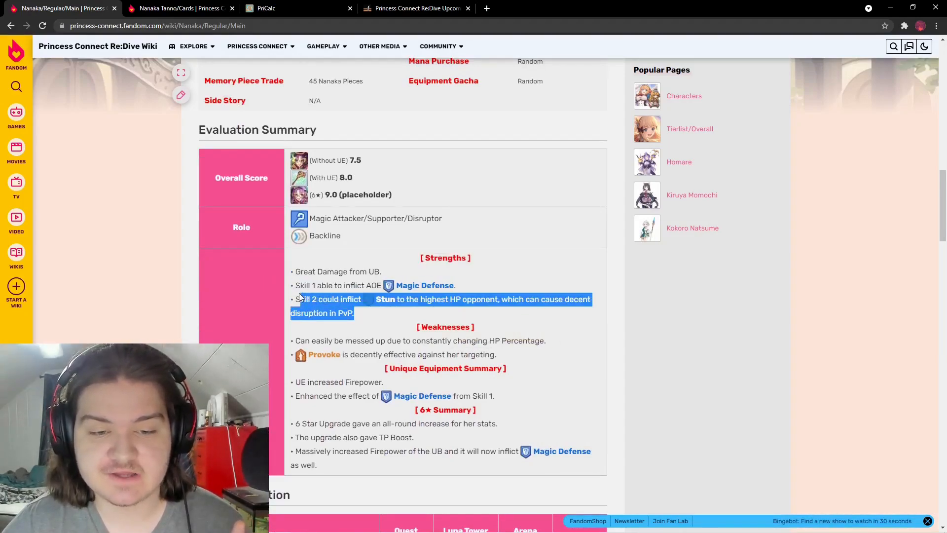
pyautogui.click(390, 320)
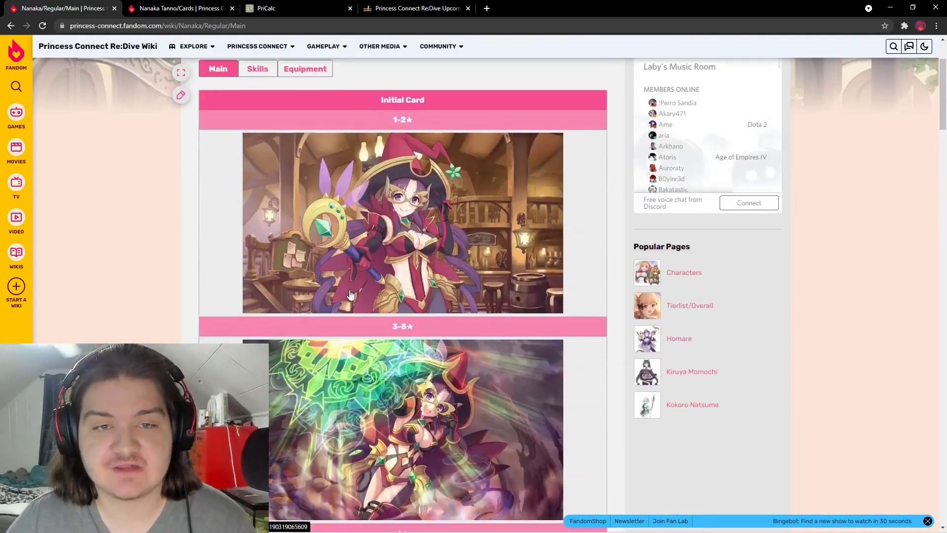
# - Scroll through Nanaka's Cards page and highlight her Union Burst description
pyautogui.scroll(-3)
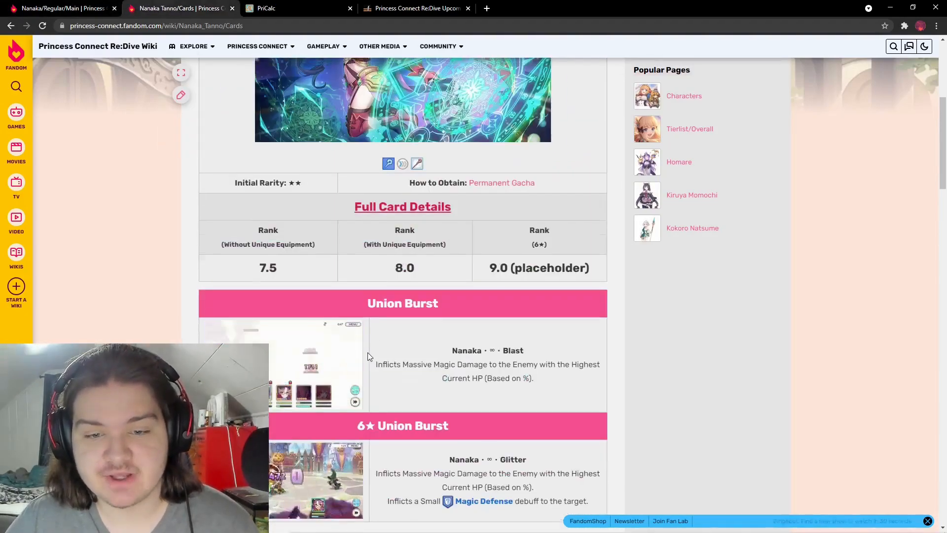
pyautogui.scroll(-3)
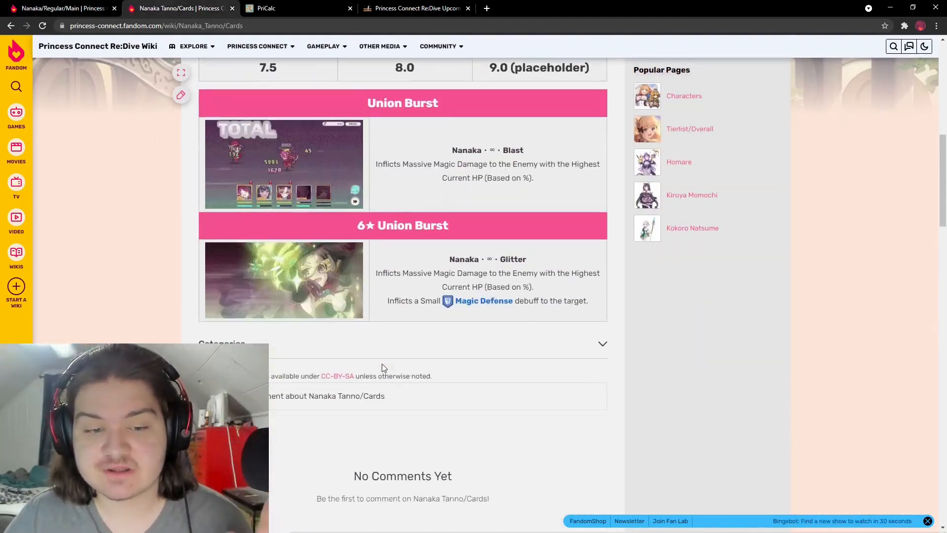
pyautogui.scroll(3)
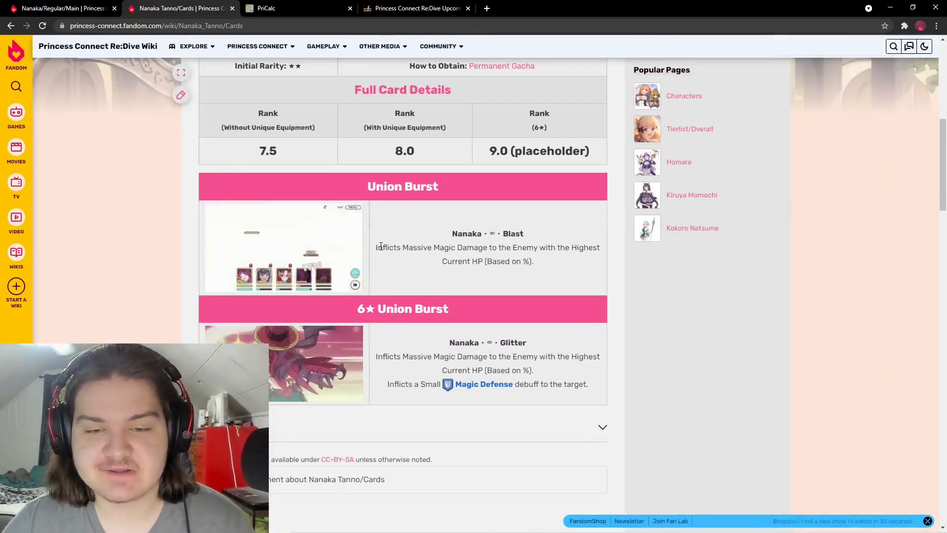
pyautogui.moveTo(396, 247); pyautogui.dragTo(533, 260)
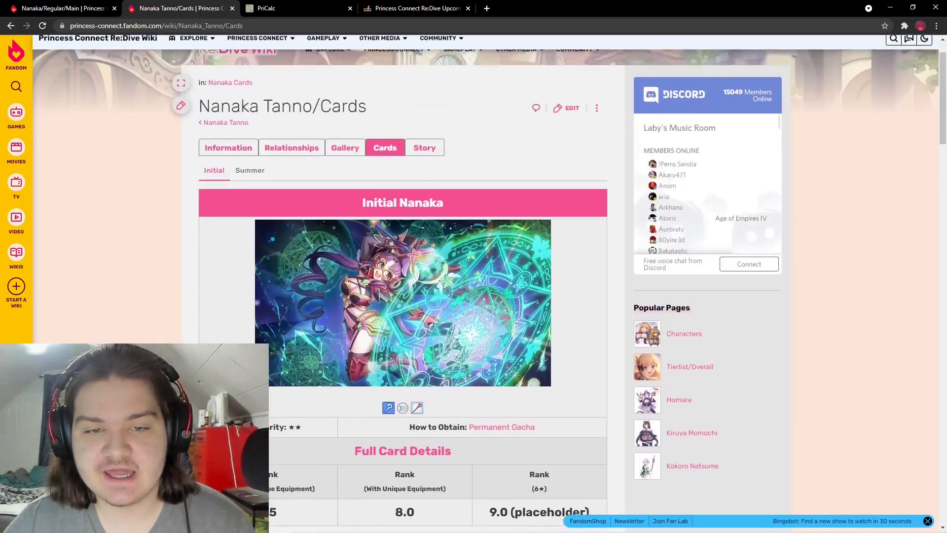
# - Return to Nanaka's main wiki page with her 6★ card art in view
pyautogui.scroll(-3)
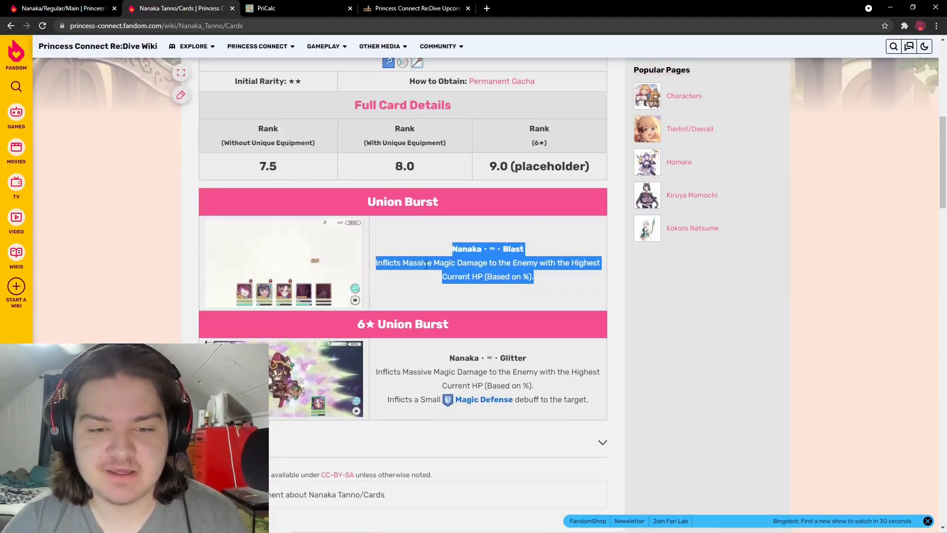
pyautogui.click(281, 264)
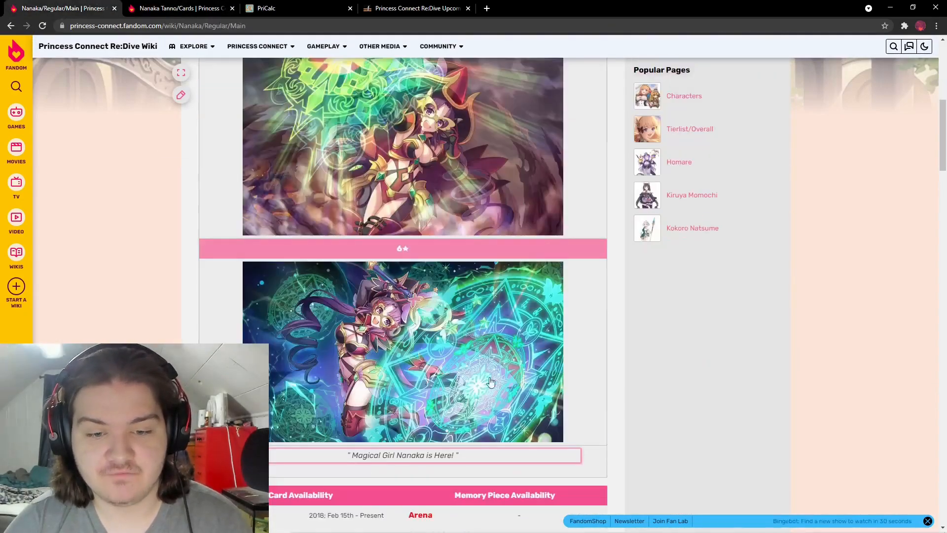
# - Scroll to Nanaka's Rank Evaluation table and highlight the With UE ratings row
pyautogui.scroll(-3)
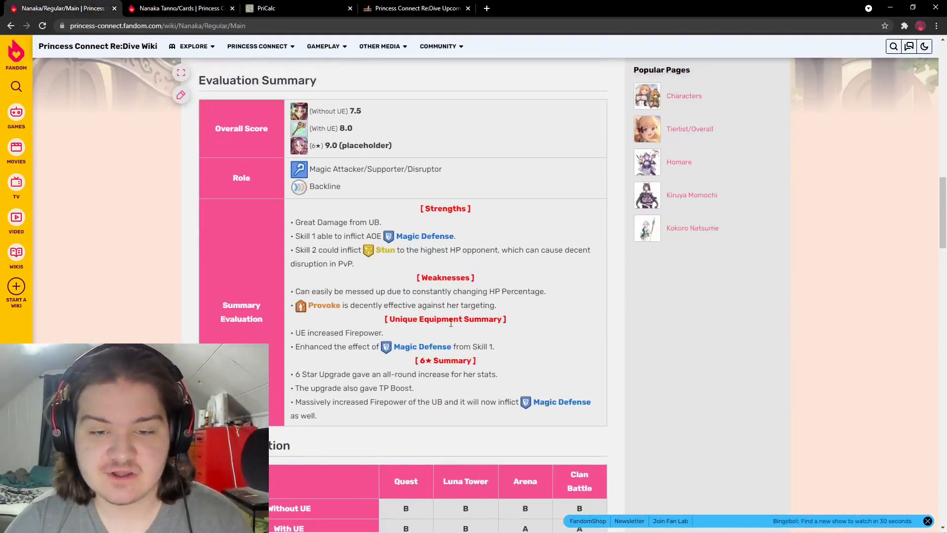
pyautogui.scroll(-3)
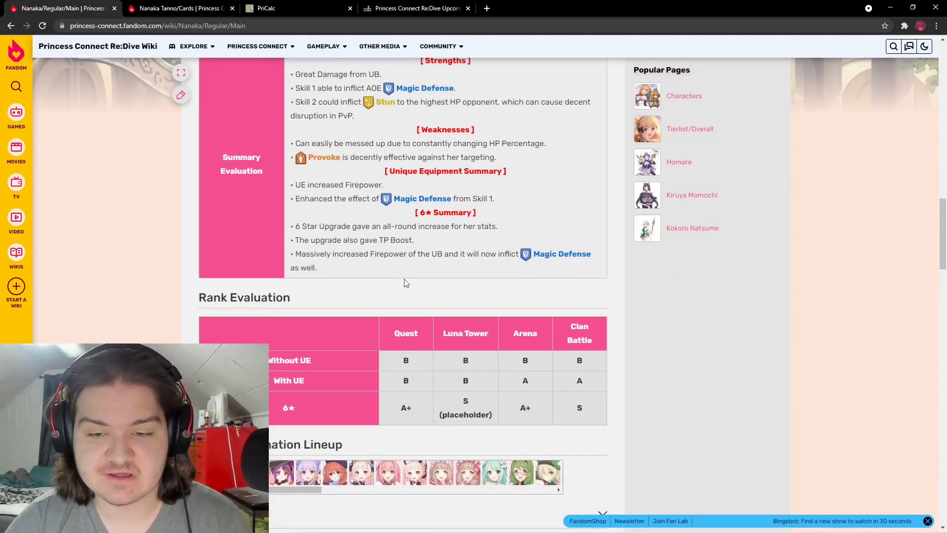
pyautogui.scroll(-3)
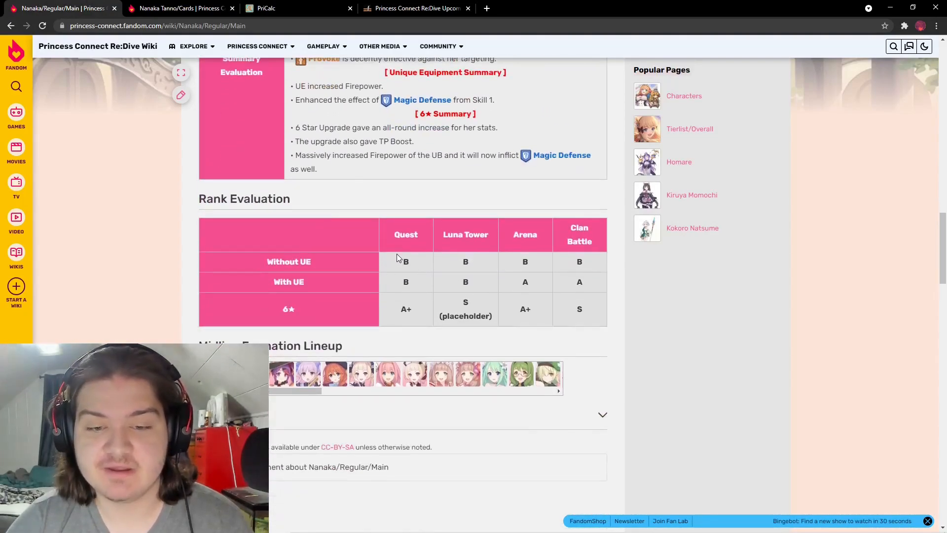
pyautogui.moveTo(406, 261); pyautogui.dragTo(472, 261)
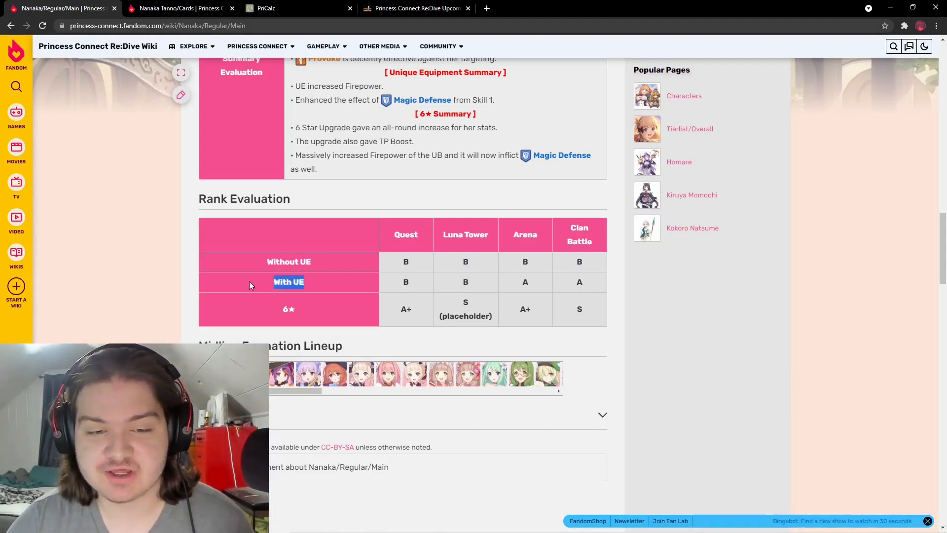
pyautogui.moveTo(597, 284)
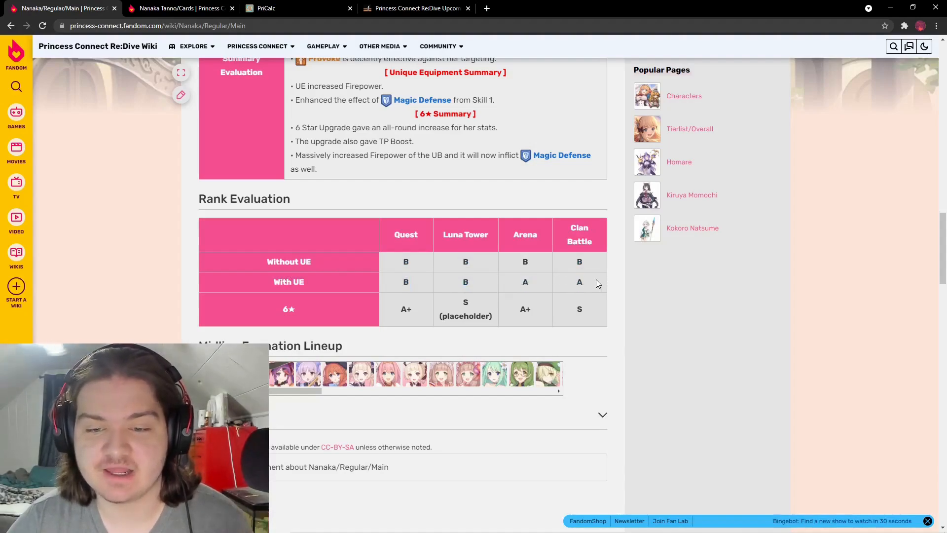
pyautogui.moveTo(403, 305)
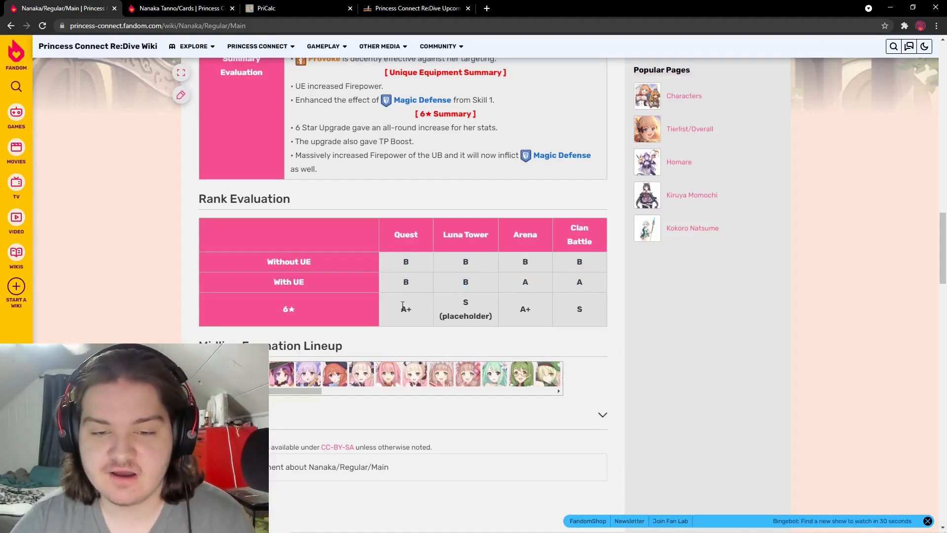
pyautogui.moveTo(601, 311)
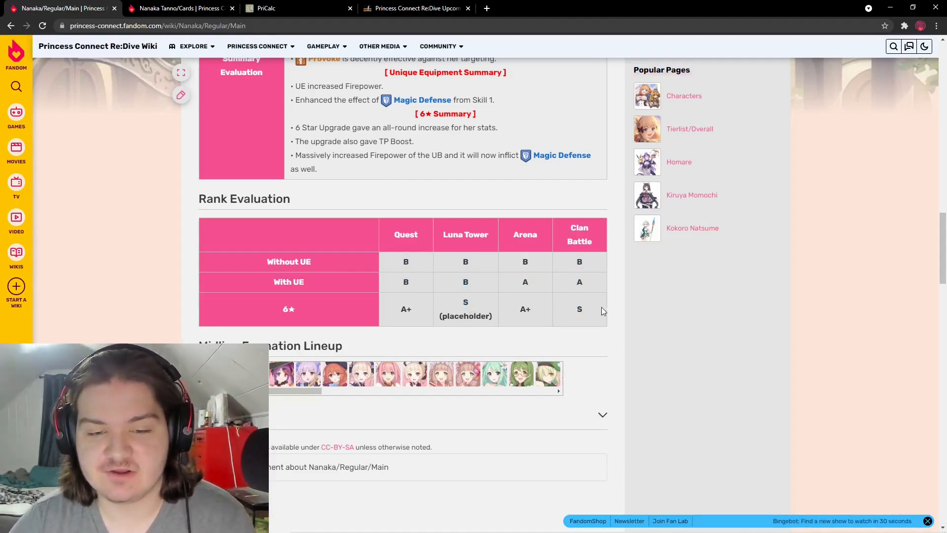
# - Switch to the Cards tab and scroll it down toward Nanaka's Evaluation Summary
pyautogui.scroll(3)
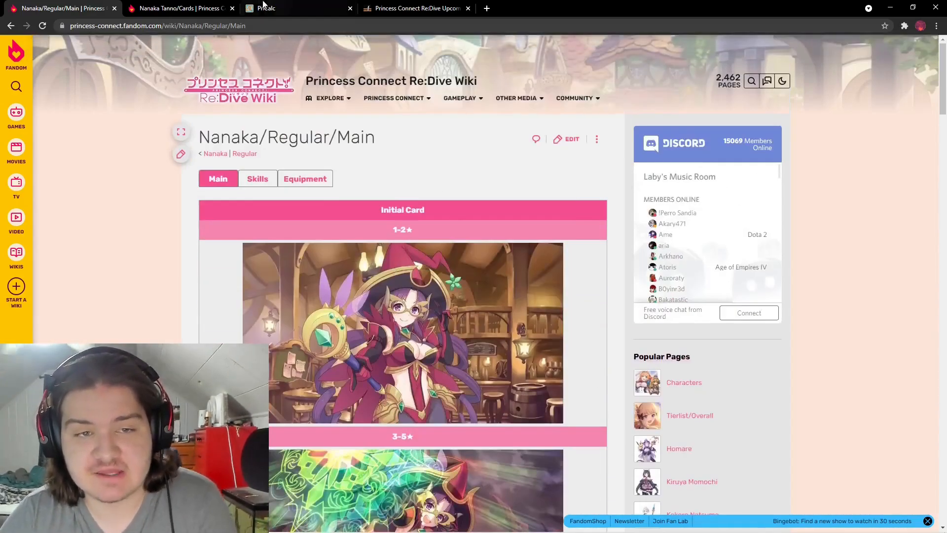
pyautogui.click(179, 8)
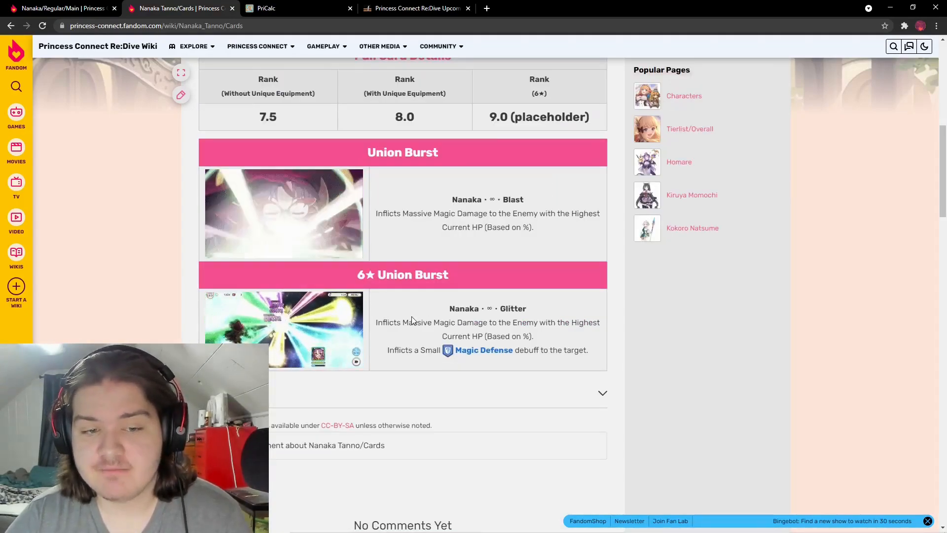
pyautogui.scroll(3)
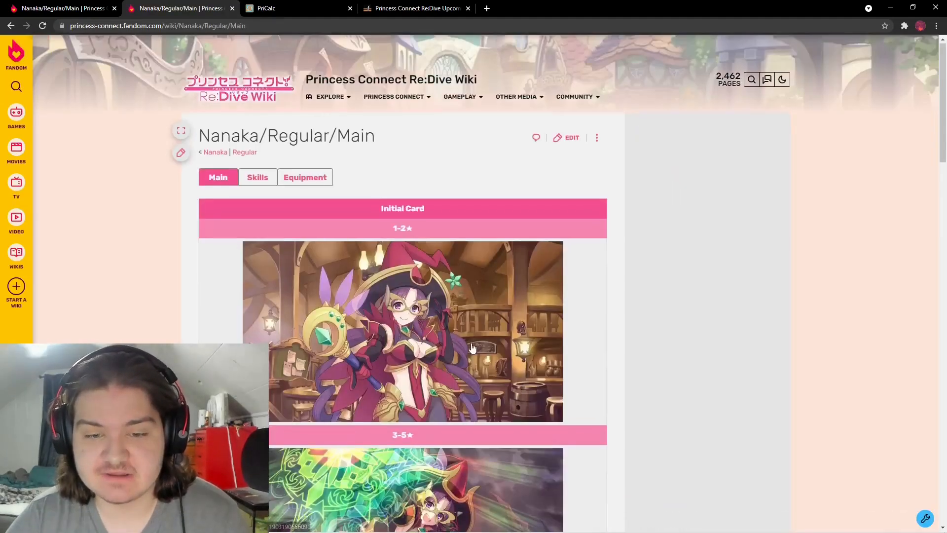
pyautogui.scroll(-3)
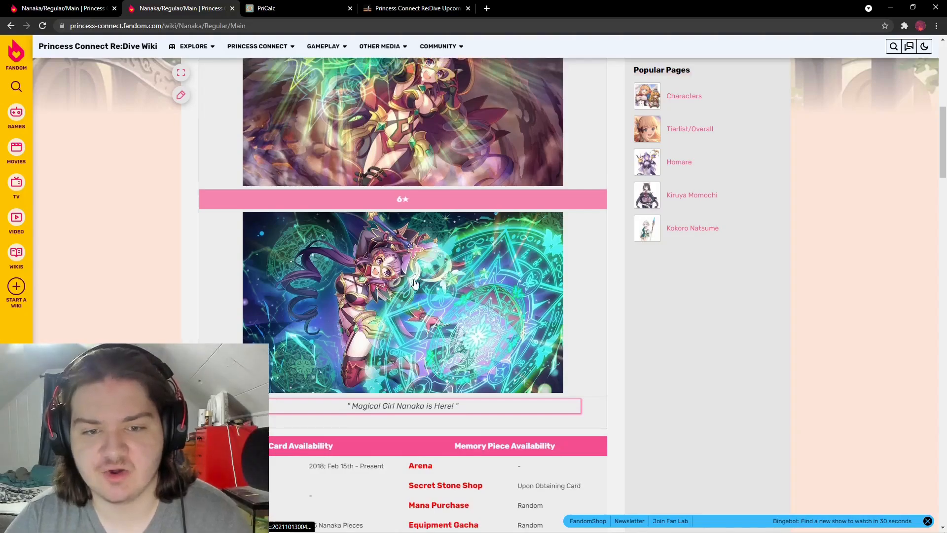
pyautogui.scroll(-3)
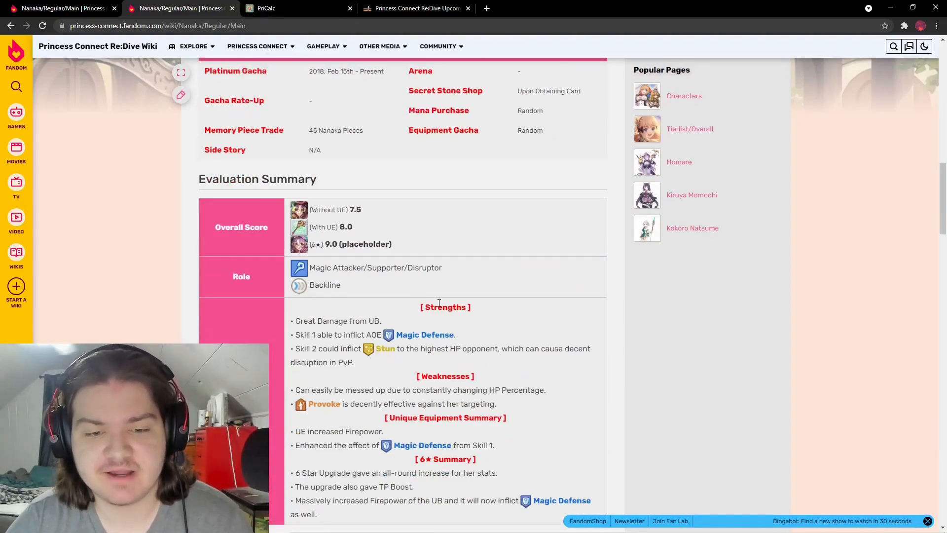
# - Highlight Skill 2's Stun on highest HP enemy strength, then scroll back to the top
pyautogui.scroll(-3)
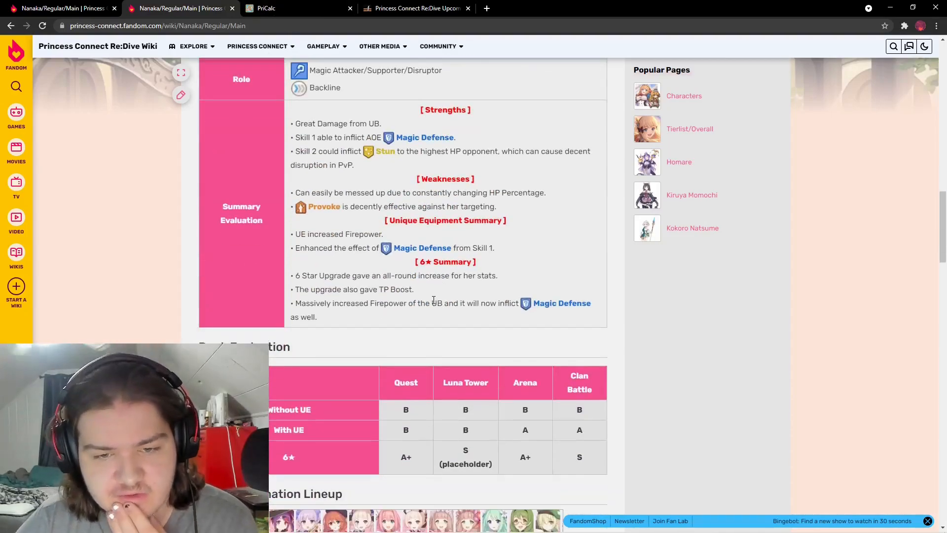
pyautogui.scroll(-3)
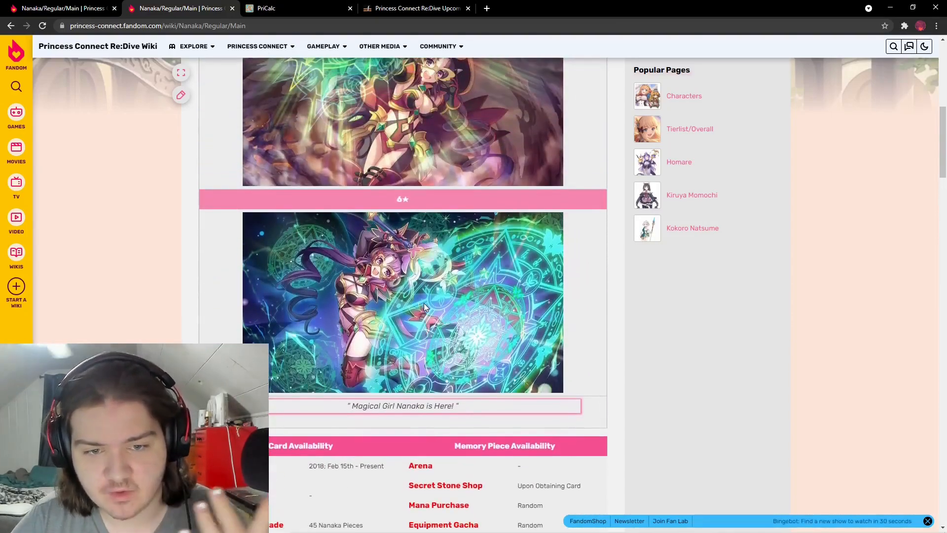
pyautogui.scroll(-3)
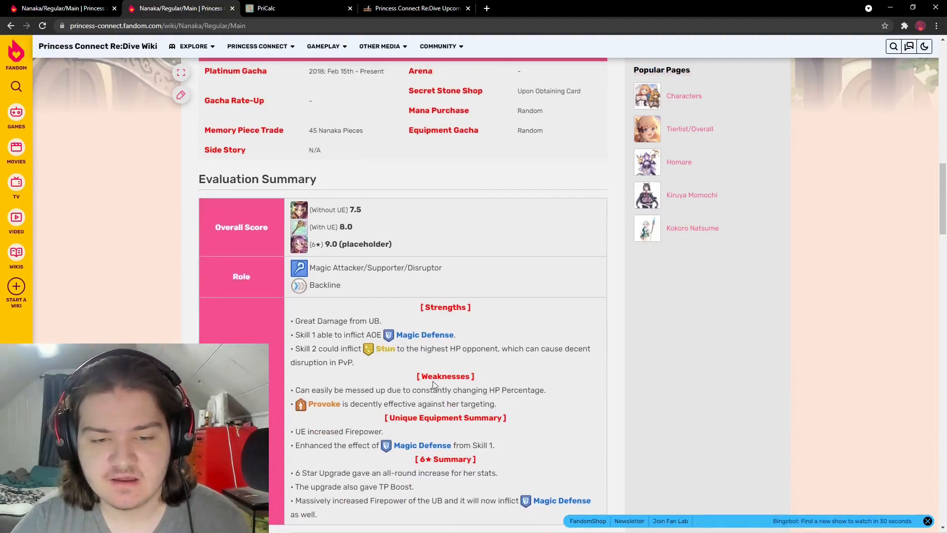
pyautogui.moveTo(295, 348); pyautogui.dragTo(354, 362)
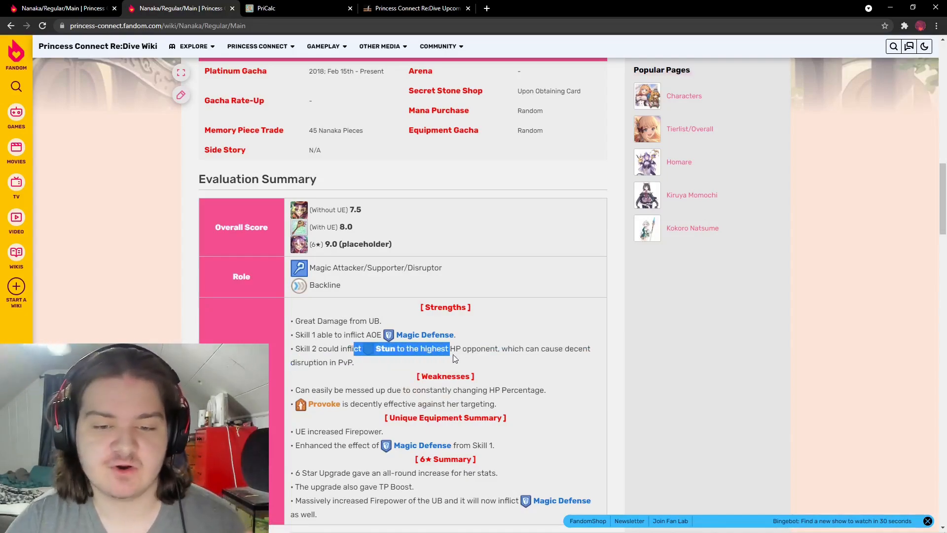
pyautogui.scroll(3)
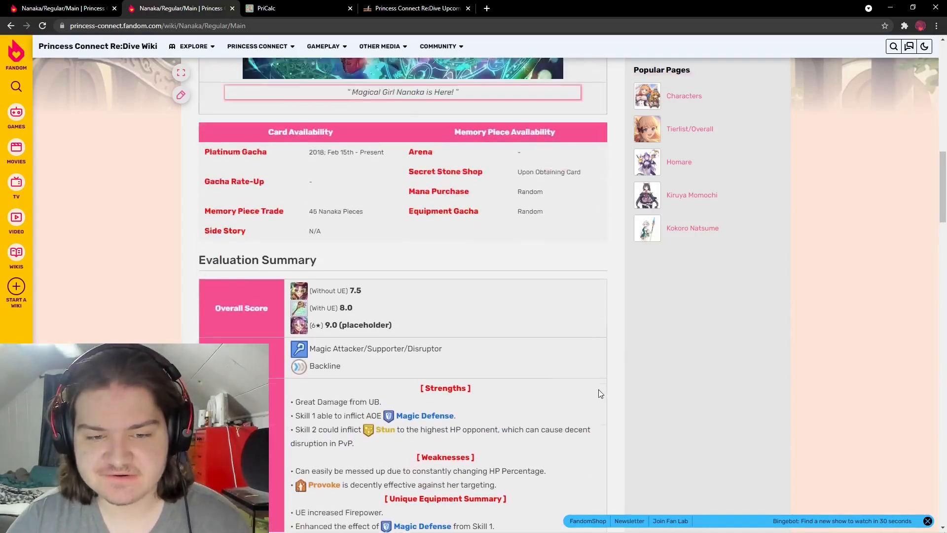
pyautogui.scroll(3)
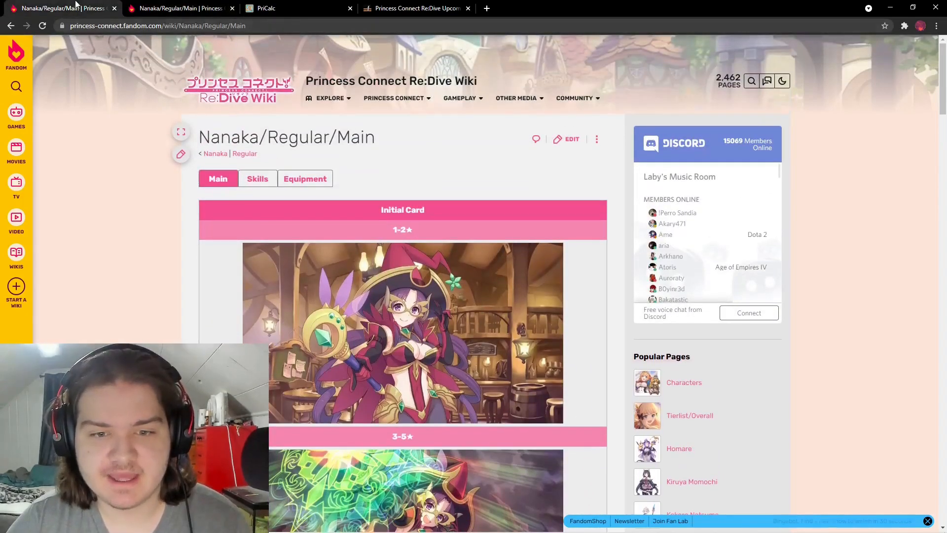
# - Switch to the upcoming banner list and scroll to the NANAKA (2*) row dated 11/11/2021 ~ 11/22/2021
pyautogui.click(414, 8)
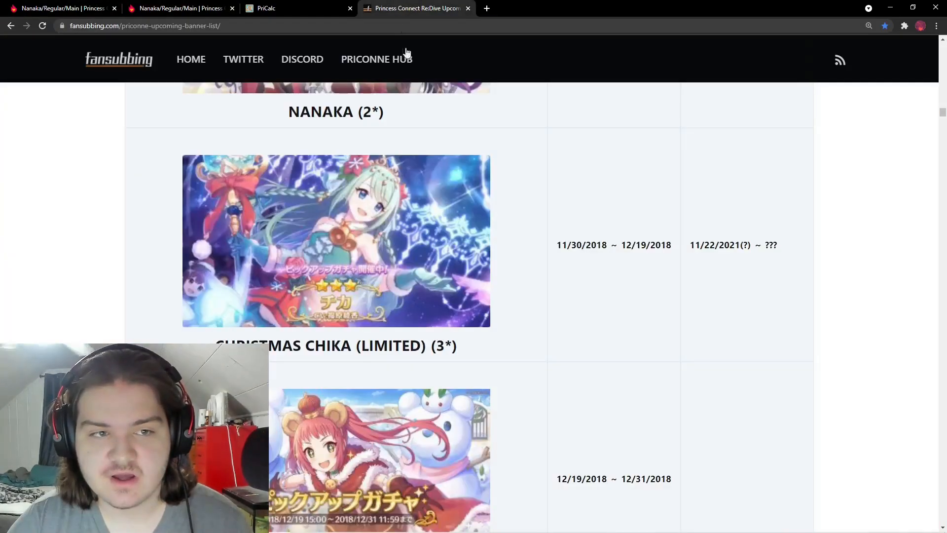
pyautogui.scroll(3)
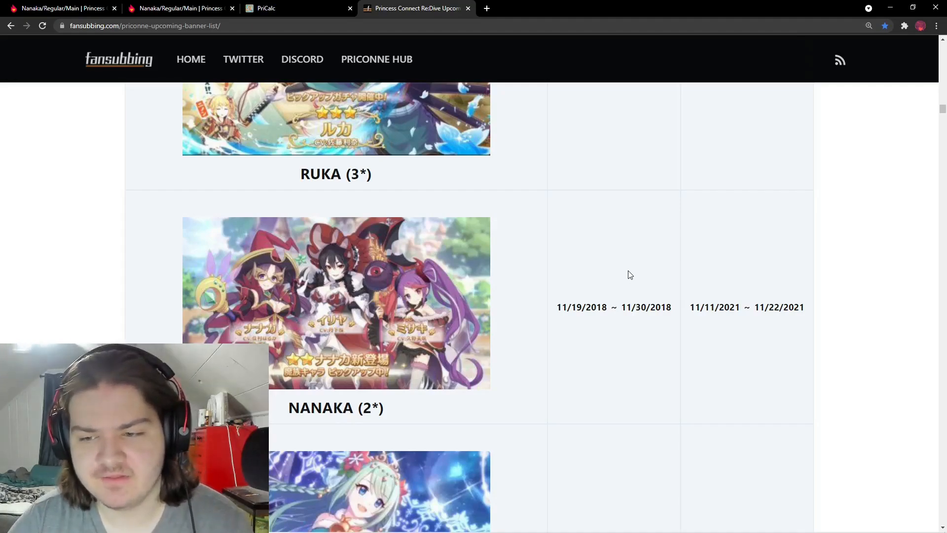
pyautogui.scroll(-3)
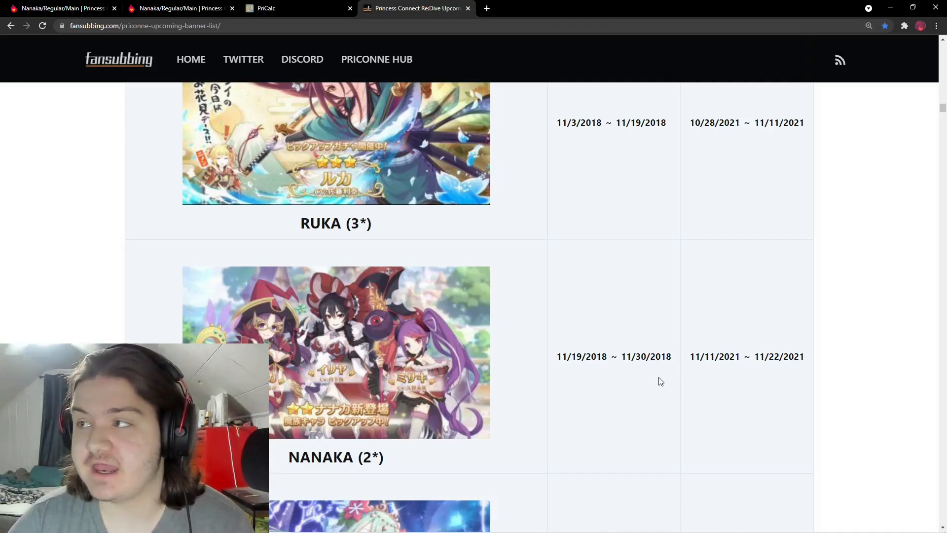
pyautogui.moveTo(556, 372)
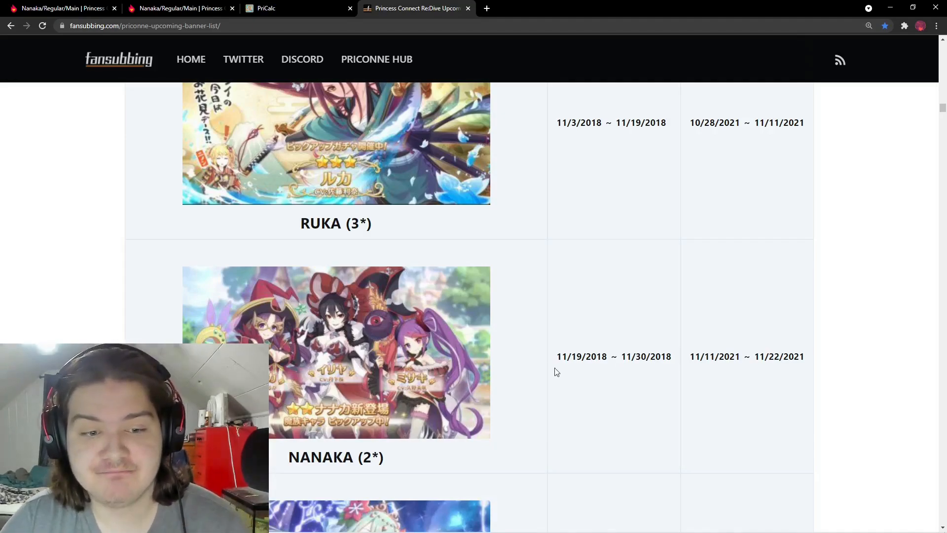
pyautogui.moveTo(612, 372)
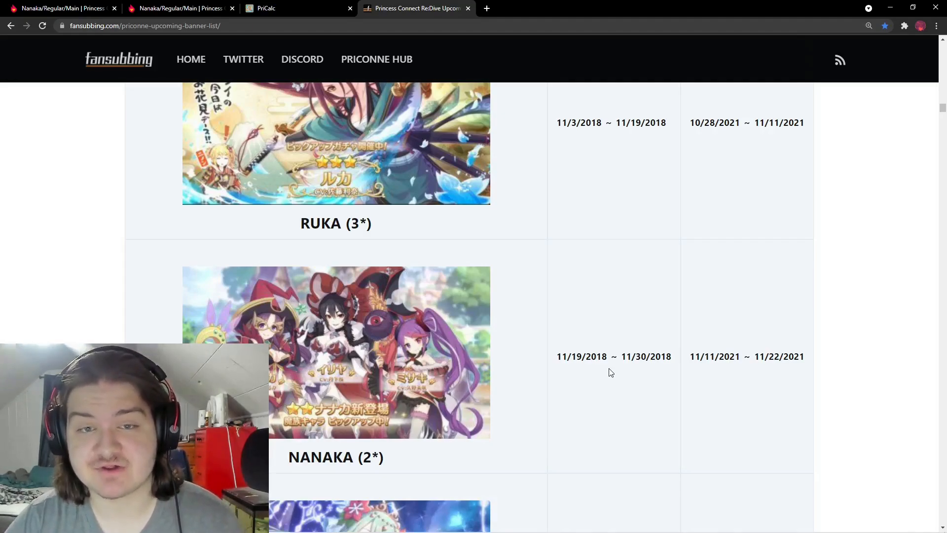
pyautogui.scroll(-3)
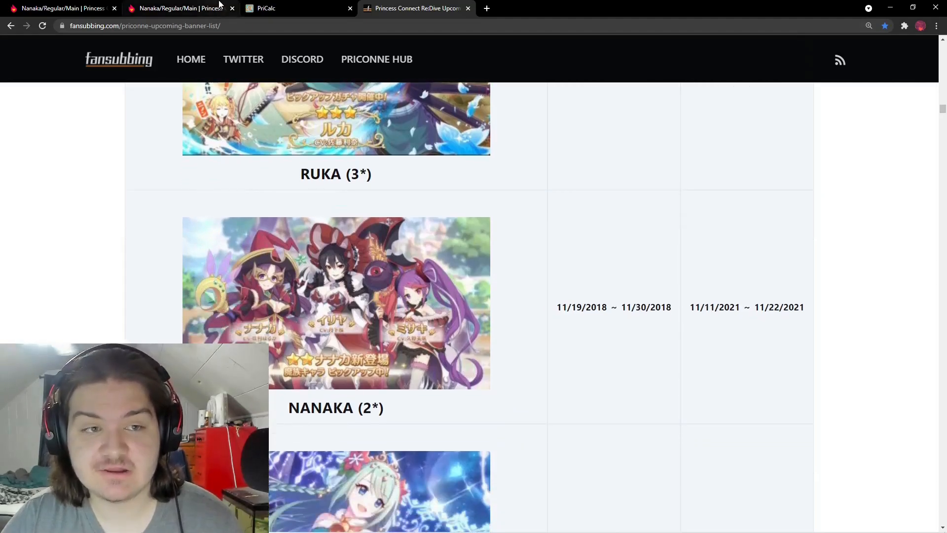
# - Scroll Nanaka's main wiki page down to Rank Evaluation, then switch over to PriCalc
pyautogui.click(174, 8)
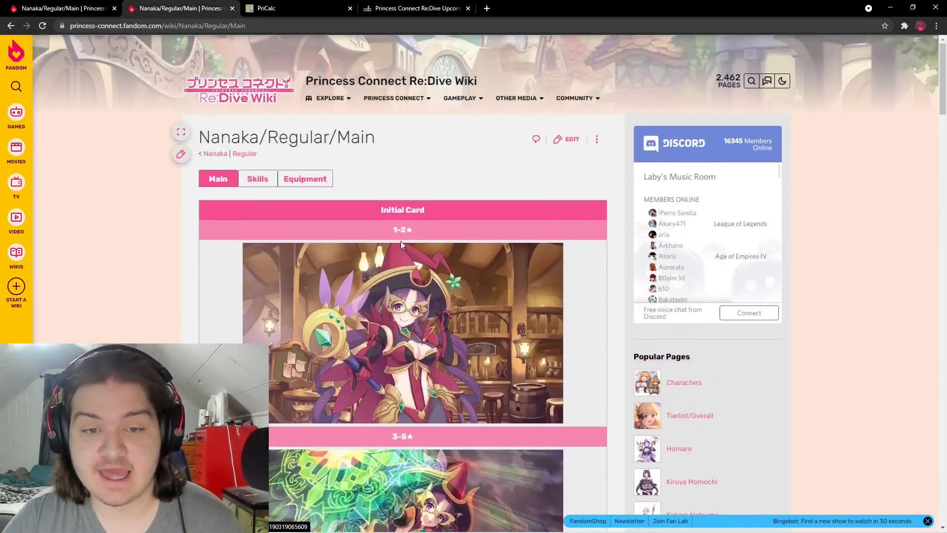
pyautogui.scroll(-3)
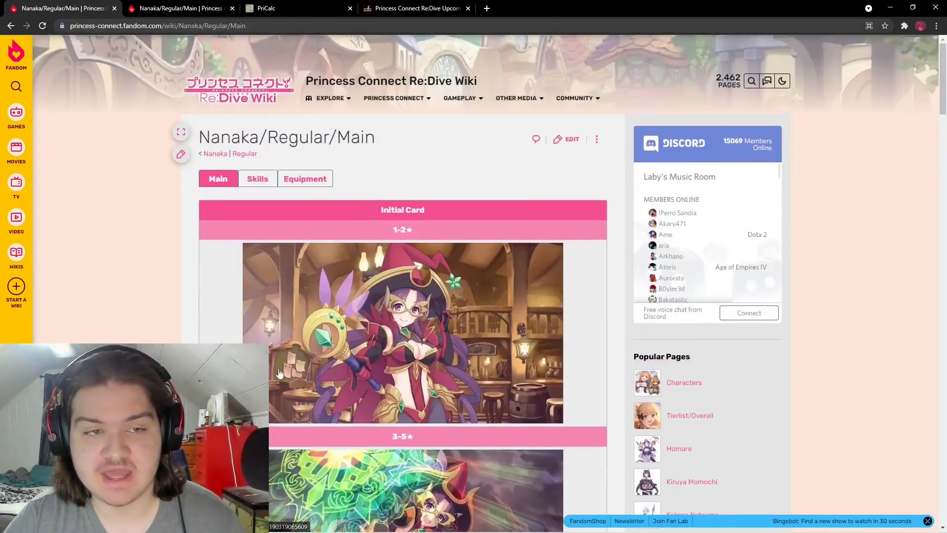
pyautogui.scroll(-3)
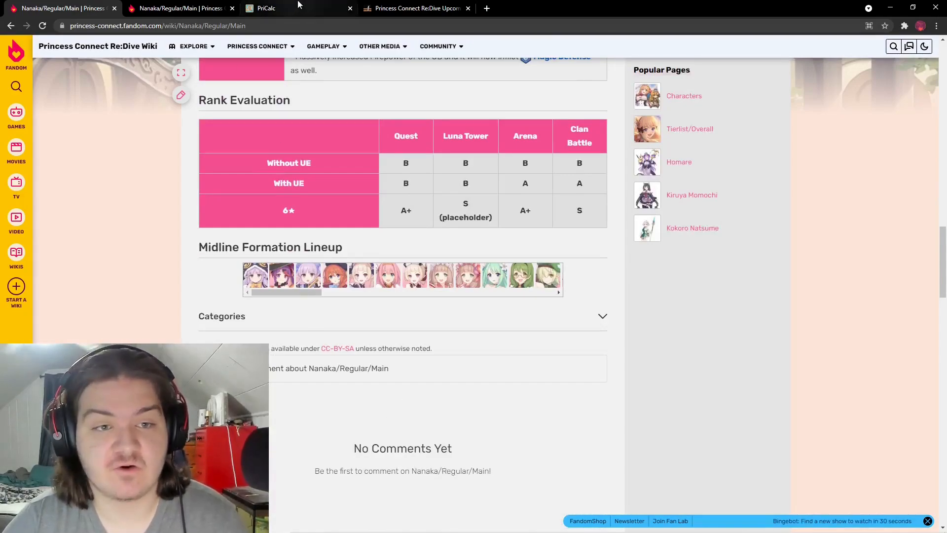
pyautogui.click(270, 8)
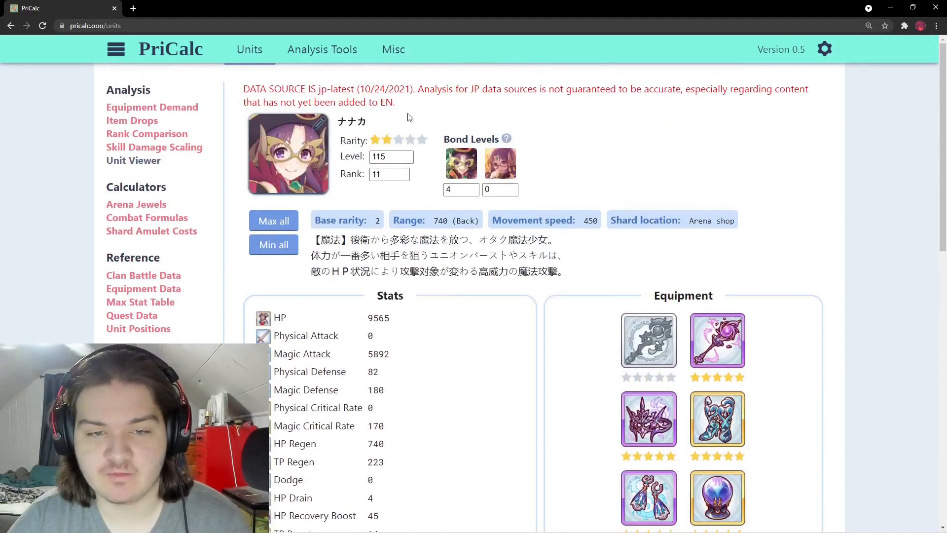
pyautogui.moveTo(424, 189)
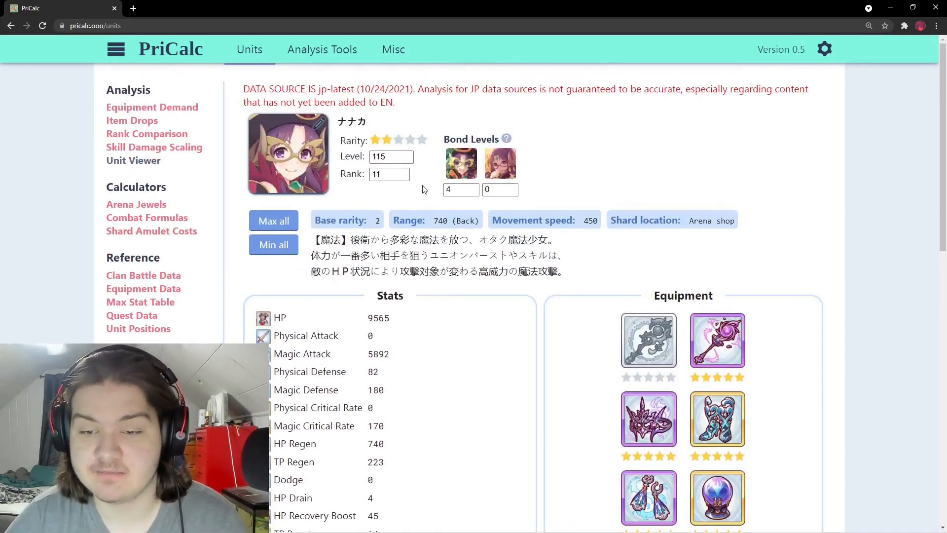
pyautogui.scroll(-3)
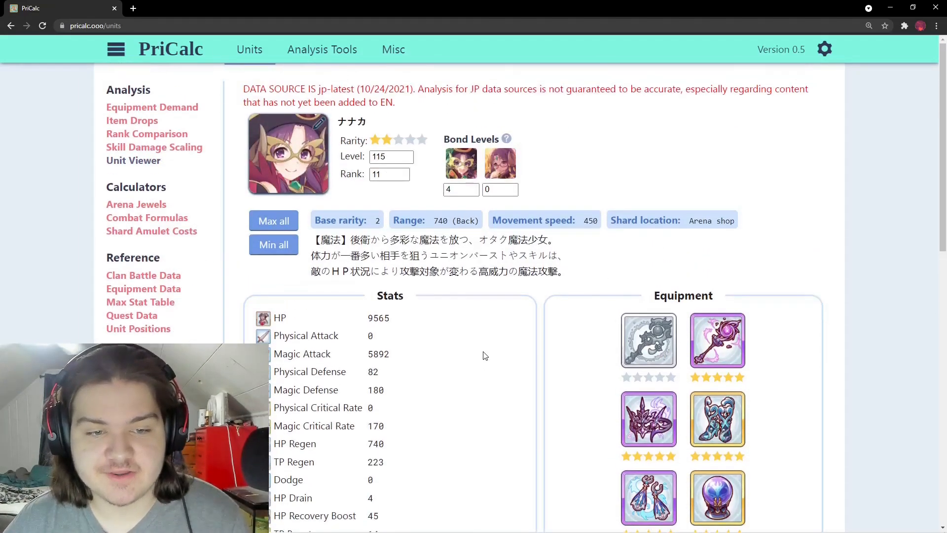
pyautogui.scroll(-3)
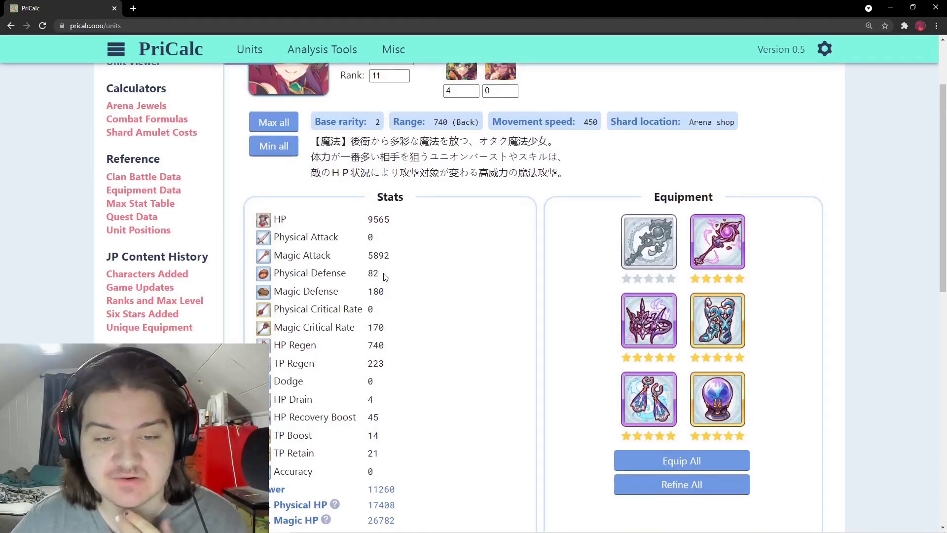
pyautogui.moveTo(404, 320)
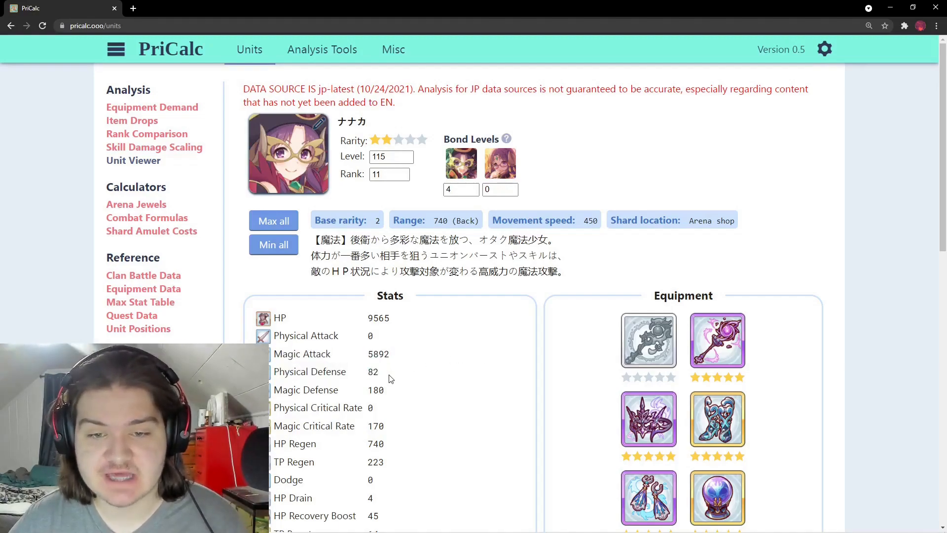
pyautogui.scroll(-3)
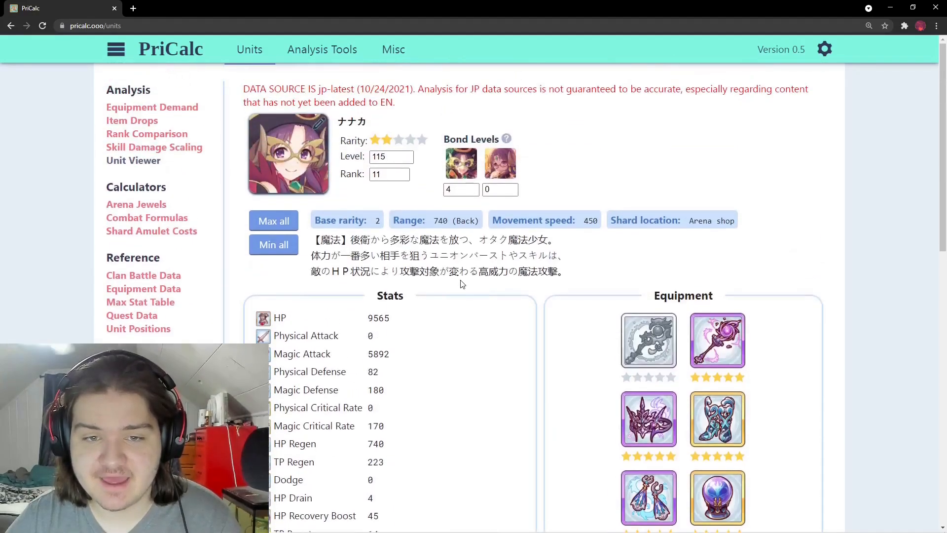
pyautogui.scroll(-3)
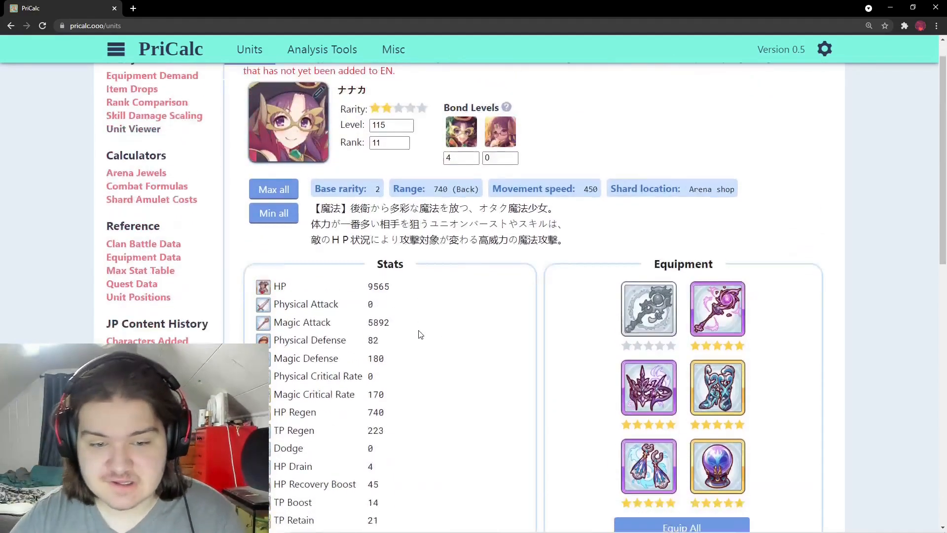
pyautogui.scroll(-3)
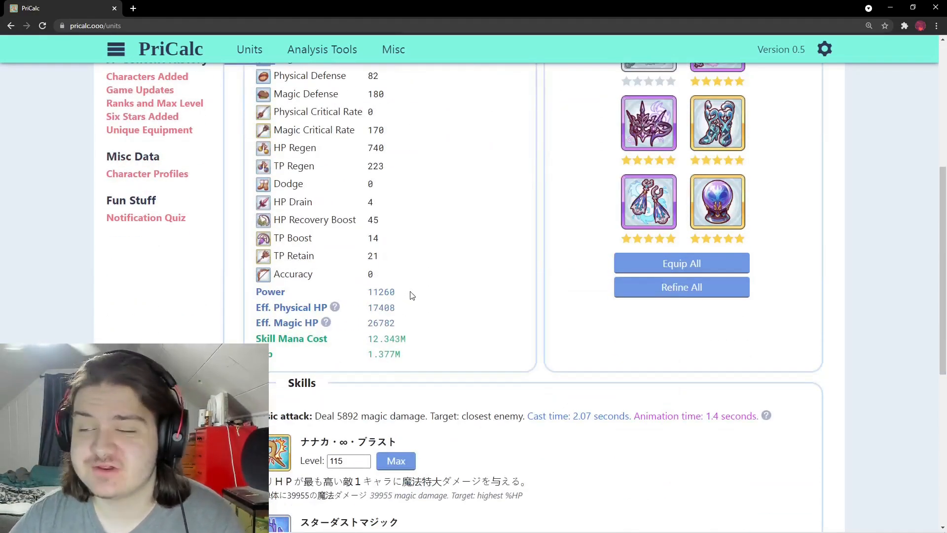
pyautogui.scroll(-3)
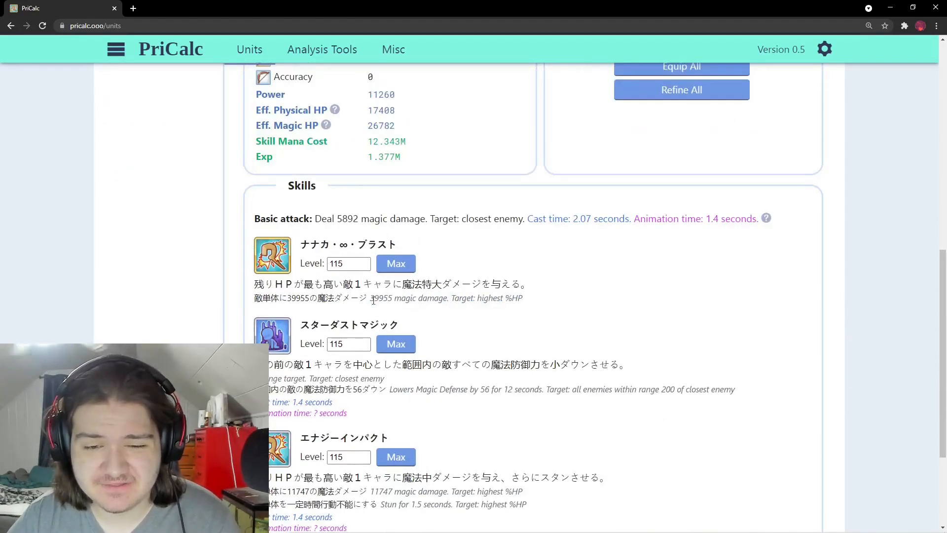
pyautogui.moveTo(371, 298); pyautogui.dragTo(523, 298)
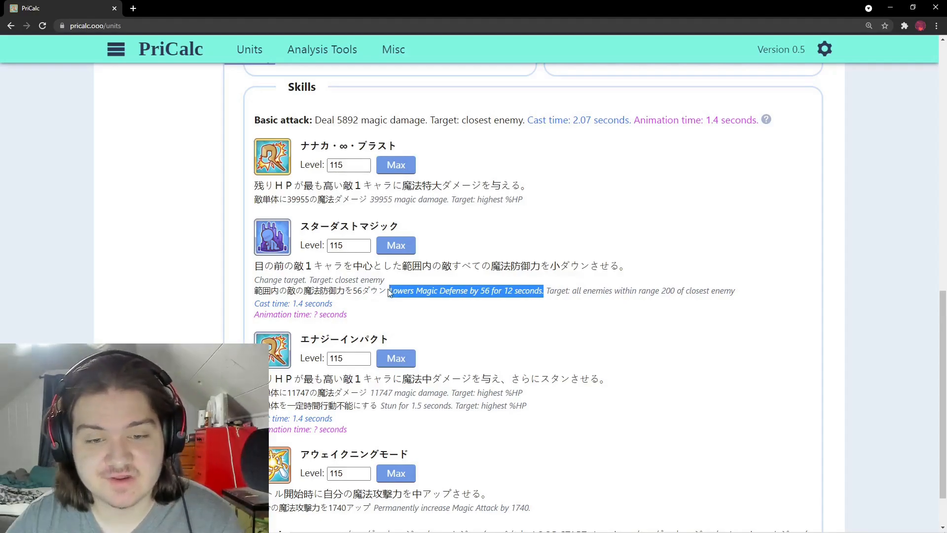
pyautogui.scroll(-3)
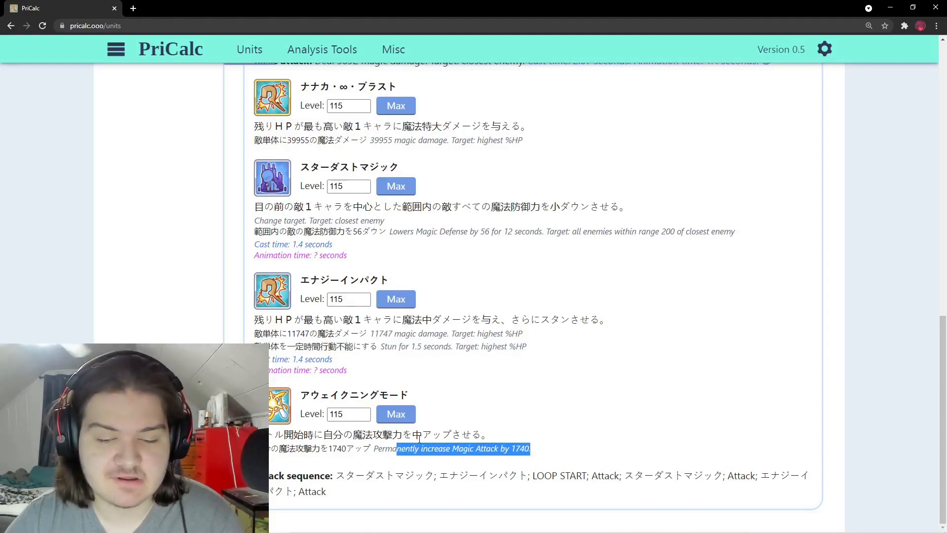
pyautogui.scroll(3)
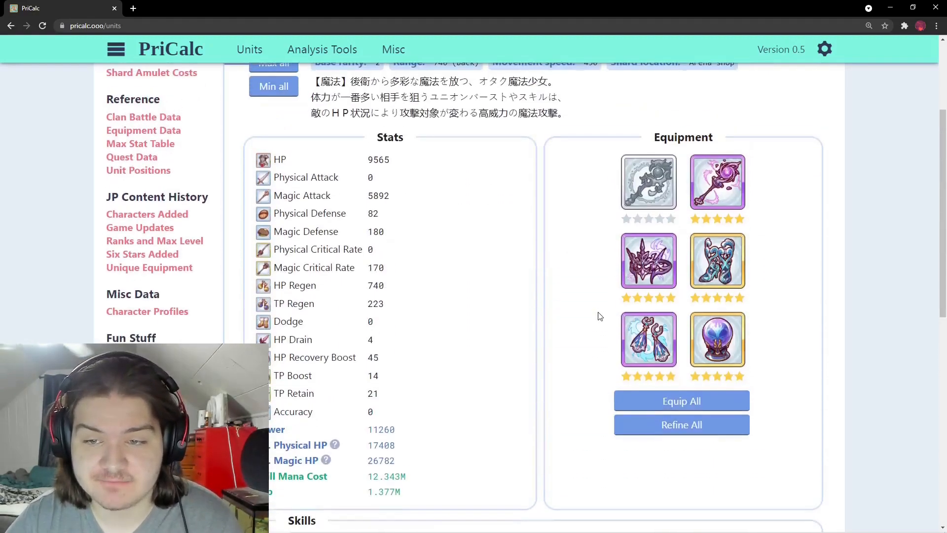
# - Review Nanaka's updated stats, highlighting the new Physical Defense value, and scroll through her skill damage
pyautogui.scroll(-3)
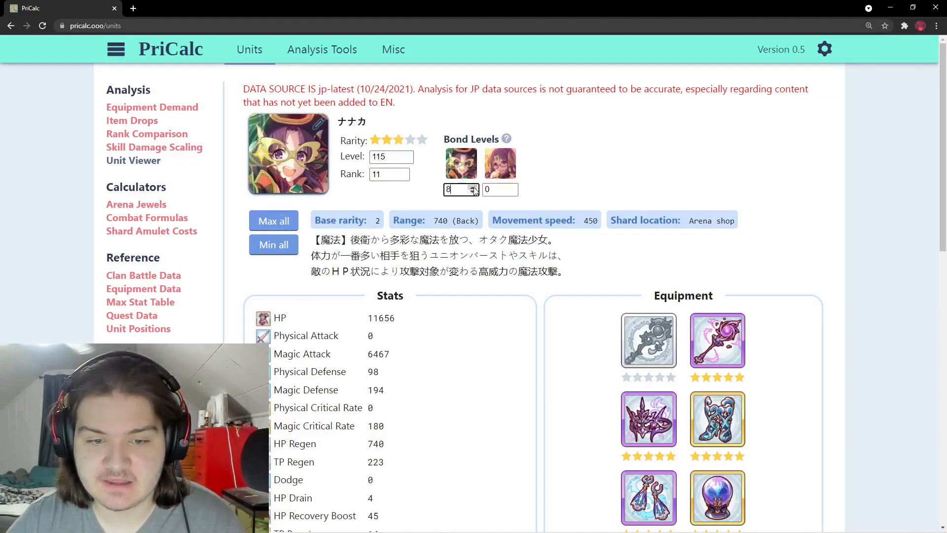
pyautogui.scroll(-3)
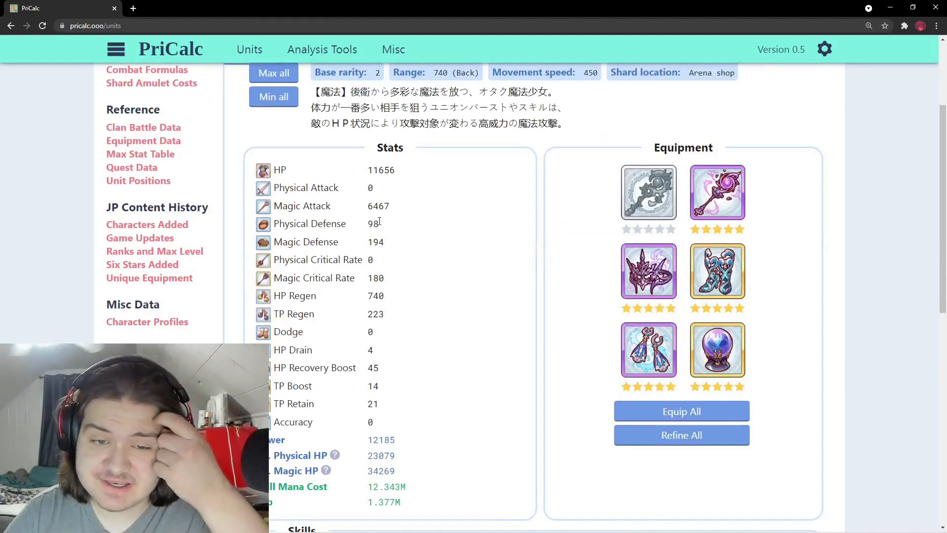
pyautogui.doubleClick(375, 241)
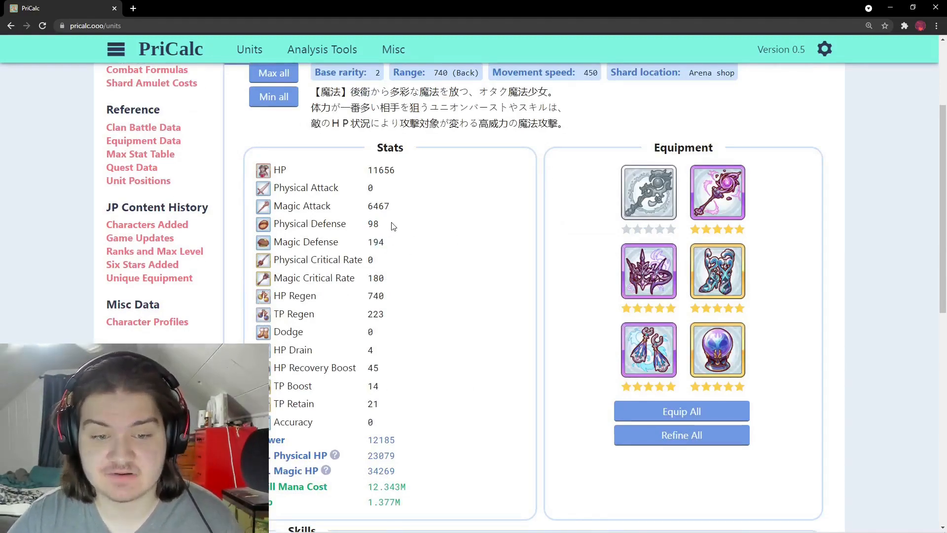
pyautogui.scroll(-3)
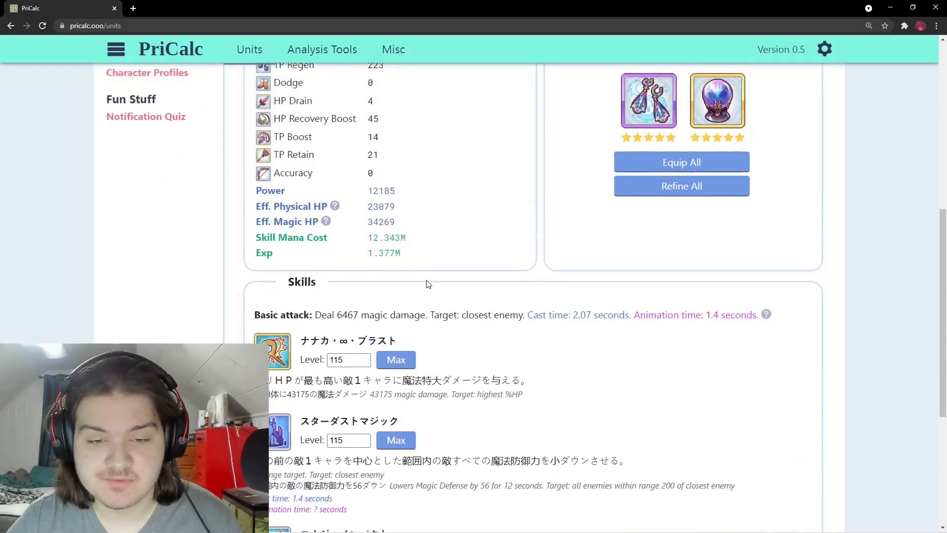
pyautogui.scroll(-3)
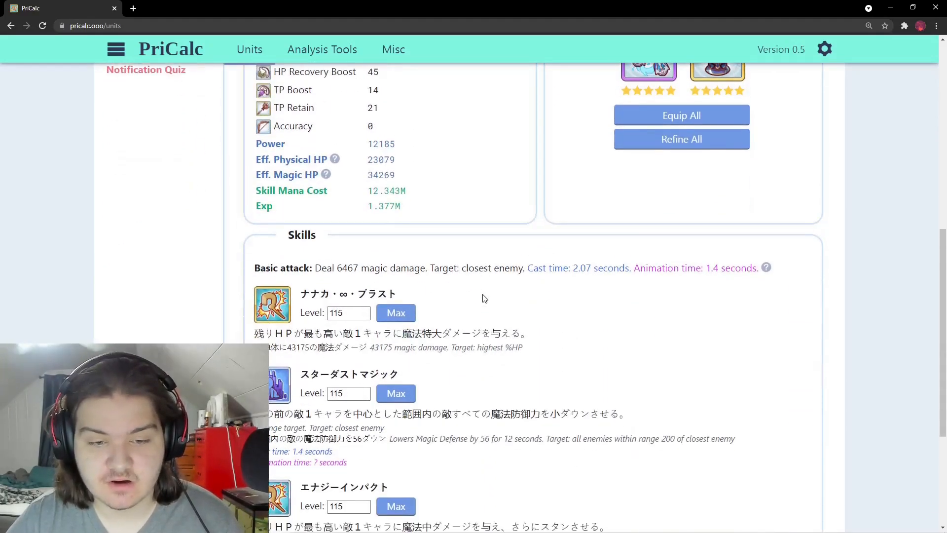
pyautogui.scroll(-3)
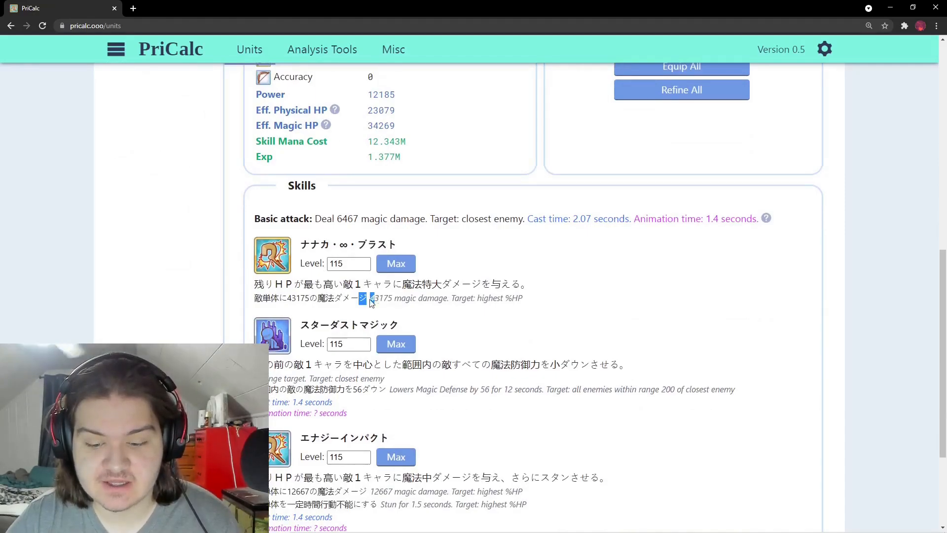
pyautogui.scroll(-3)
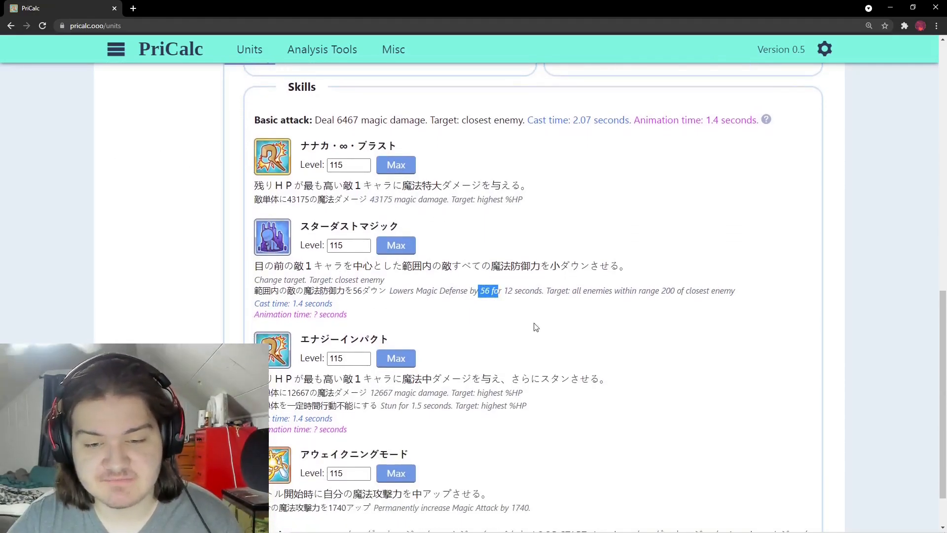
pyautogui.scroll(-3)
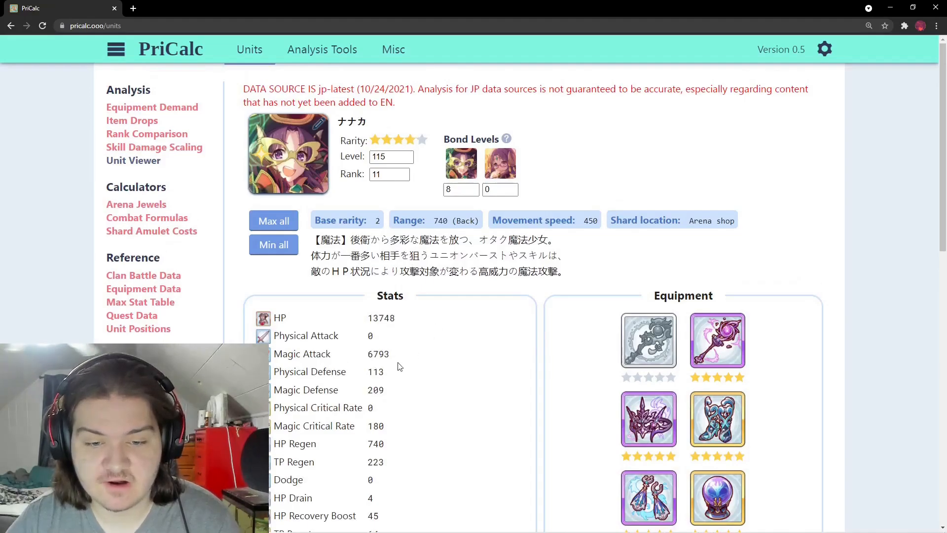
pyautogui.moveTo(485, 365)
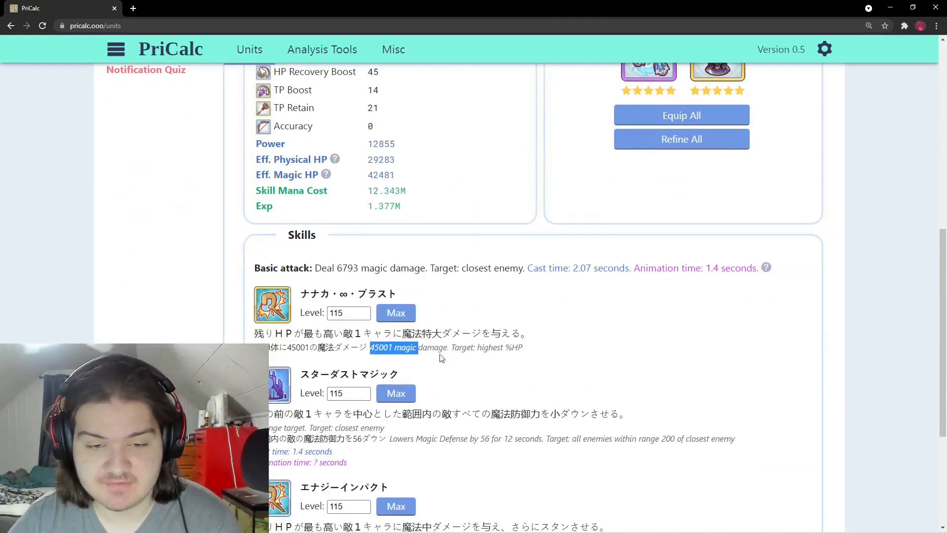
# - Review Nanaka's five-star stats, highlighting her Physical Defense value of 129
pyautogui.scroll(-3)
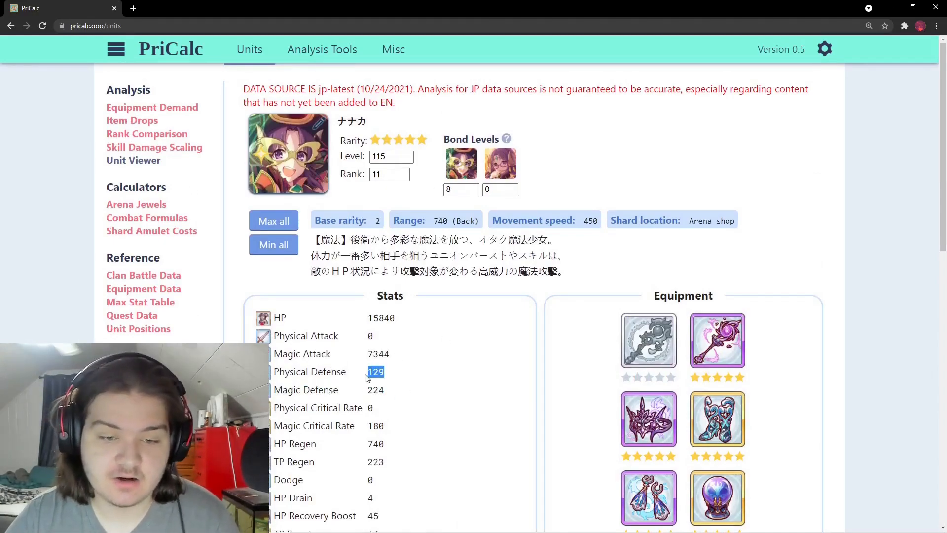
pyautogui.moveTo(374, 372); pyautogui.dragTo(375, 390)
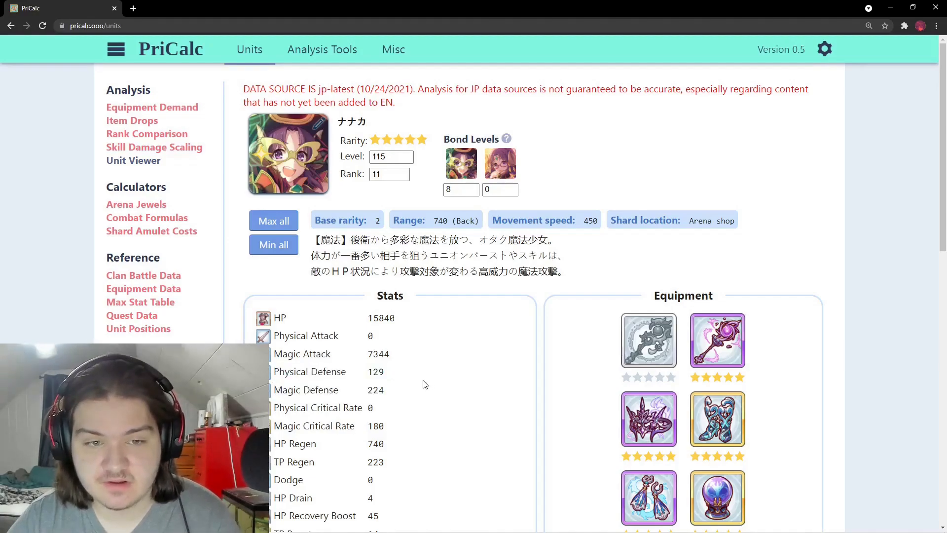
pyautogui.moveTo(398, 389)
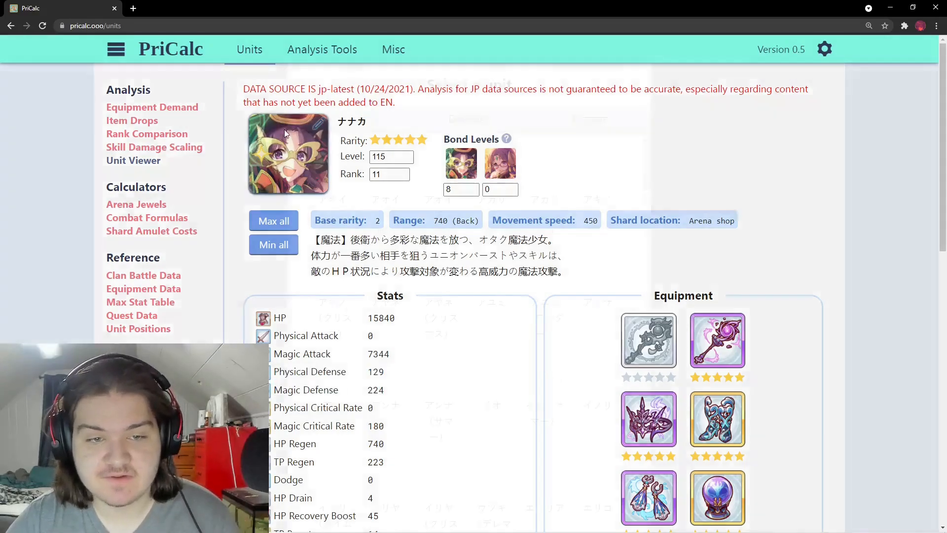
# - Switch the unit selector to Kyoka and scroll through her stats for comparison
pyautogui.click(288, 153)
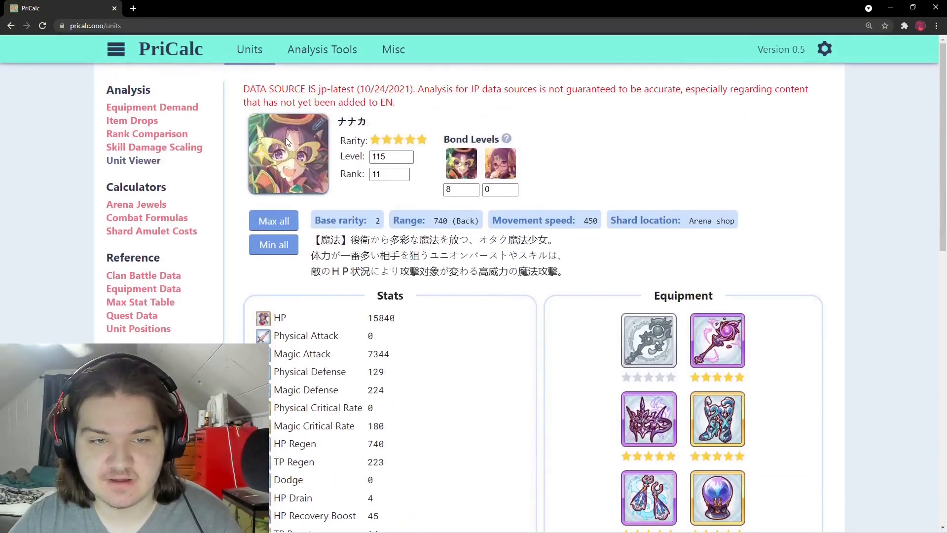
pyautogui.click(288, 153)
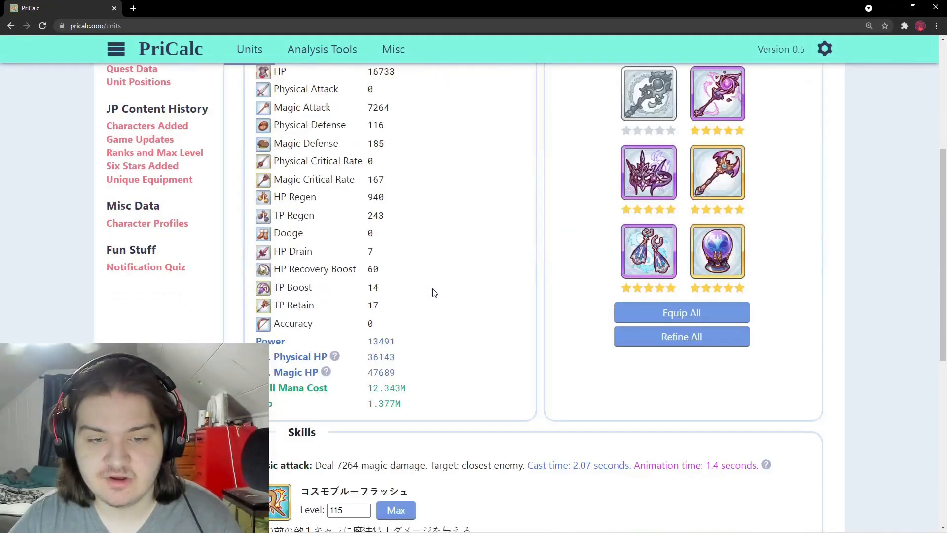
pyautogui.scroll(-3)
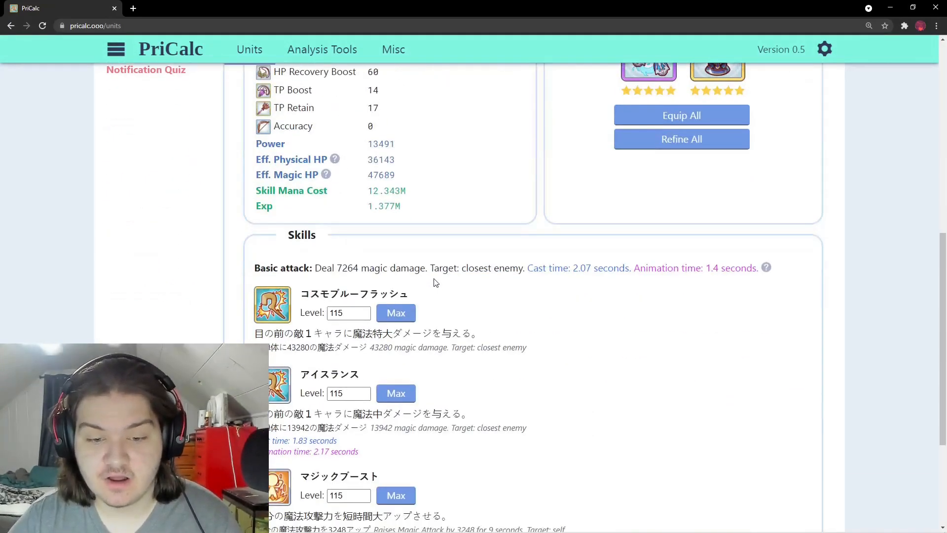
pyautogui.scroll(-3)
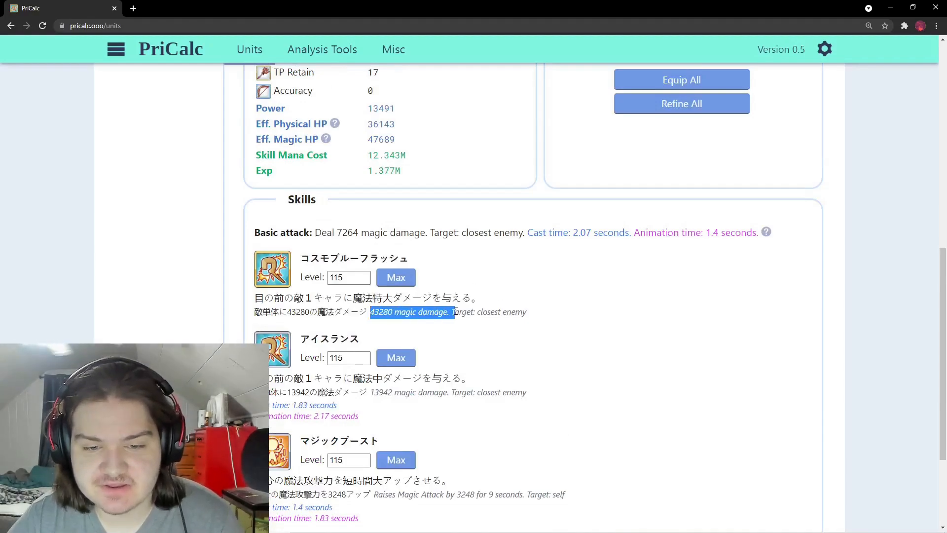
# - Return via Analysis Tools to Unit Viewer and load Nanaka's unit details again
pyautogui.click(322, 49)
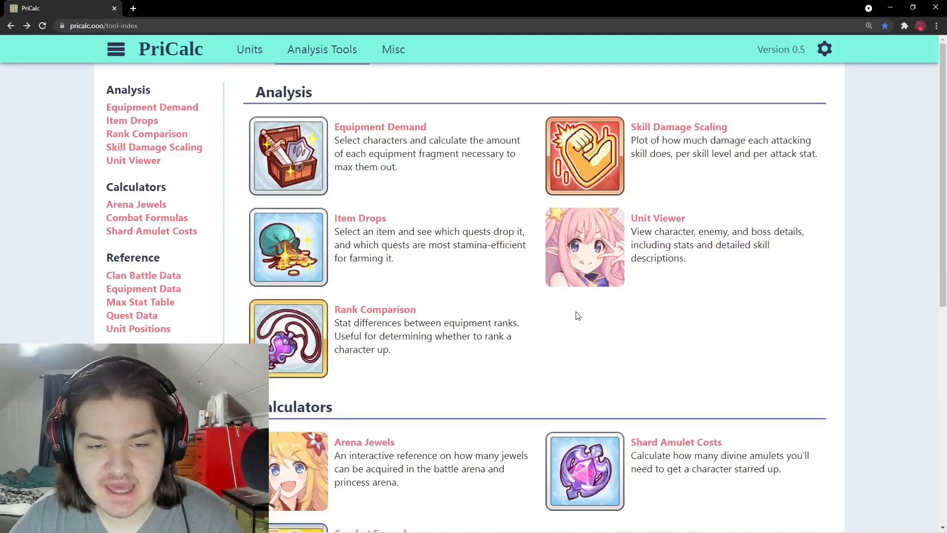
pyautogui.click(250, 49)
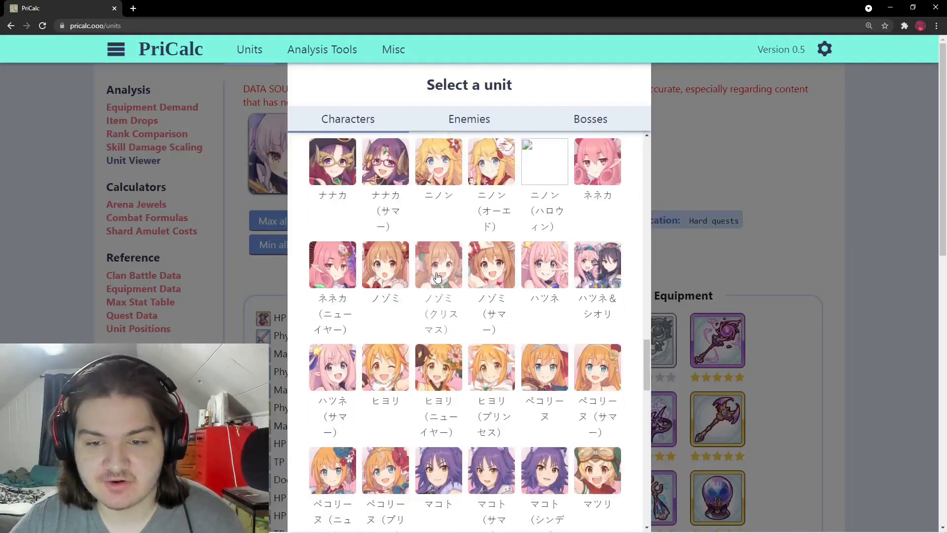
pyautogui.scroll(-3)
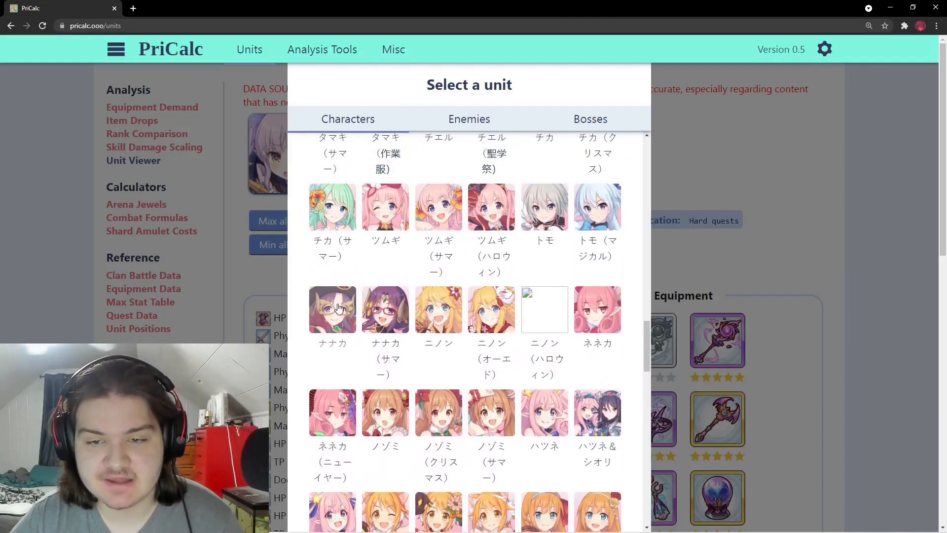
pyautogui.click(331, 309)
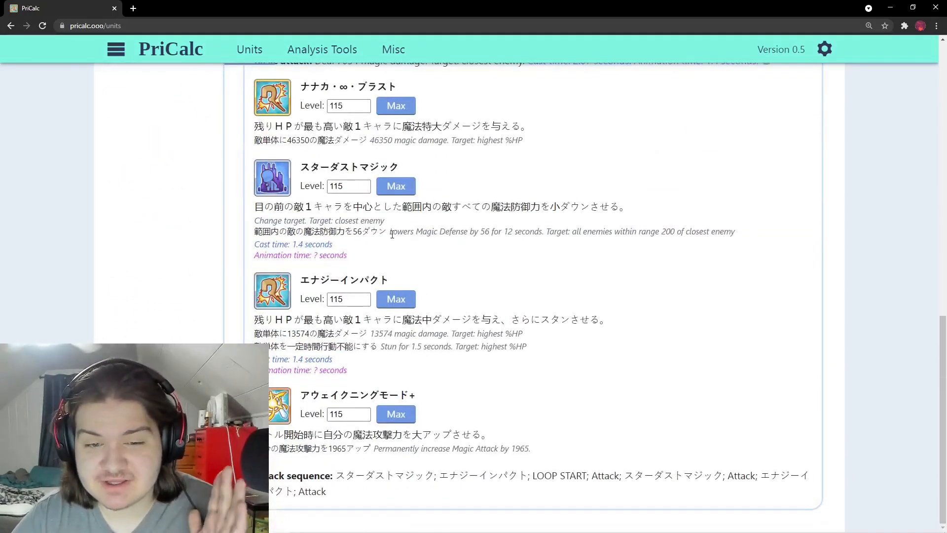
# - Increase Nanaka's first Bond Level and confirm 48086 Union Burst and 14070 stun-skill damage
pyautogui.moveTo(395, 230); pyautogui.dragTo(333, 243)
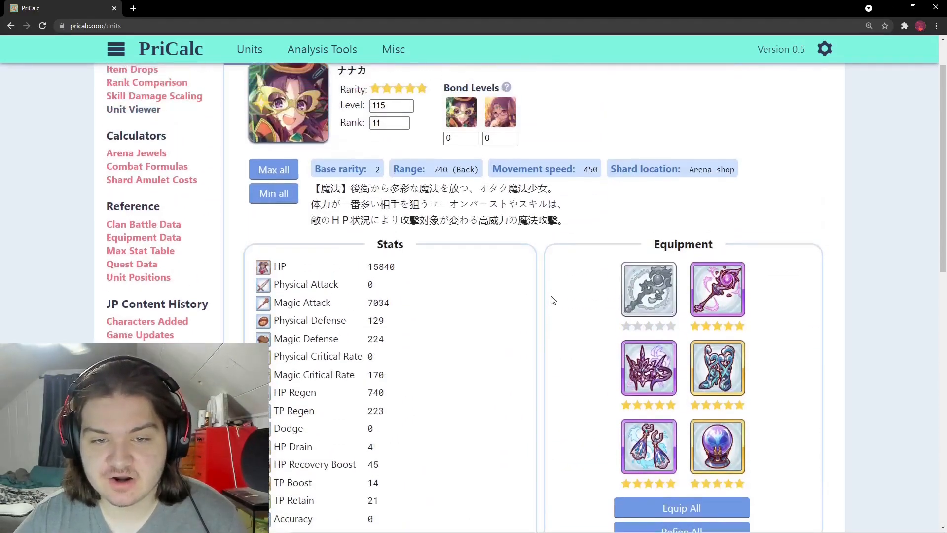
pyautogui.scroll(-3)
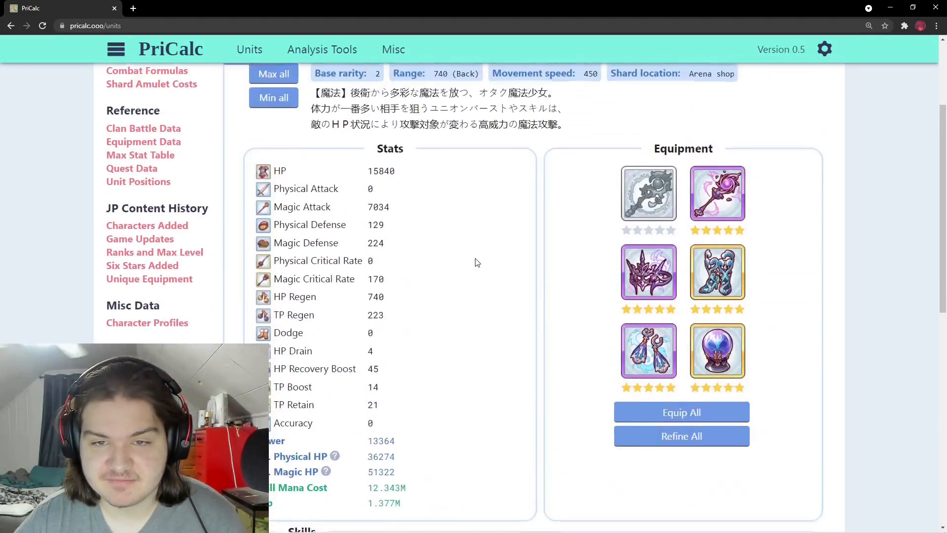
pyautogui.scroll(-3)
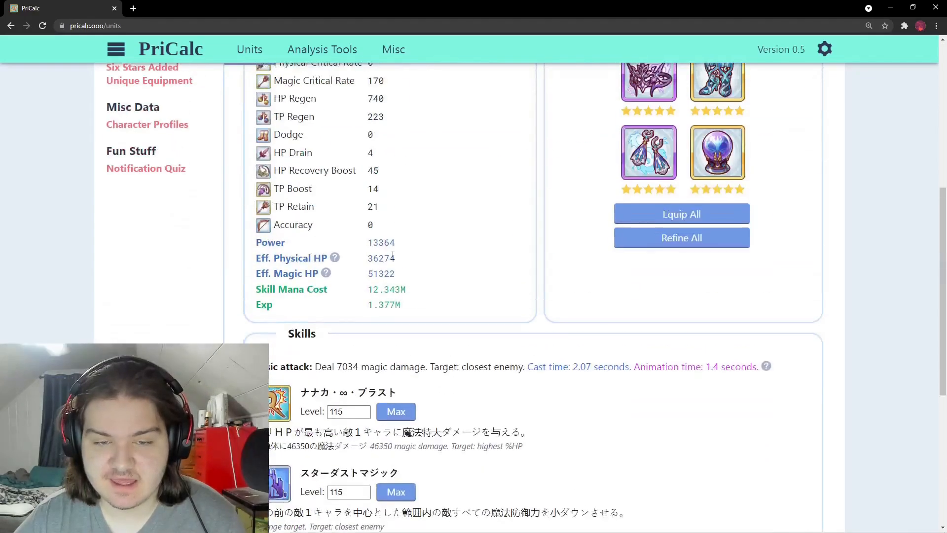
pyautogui.scroll(-3)
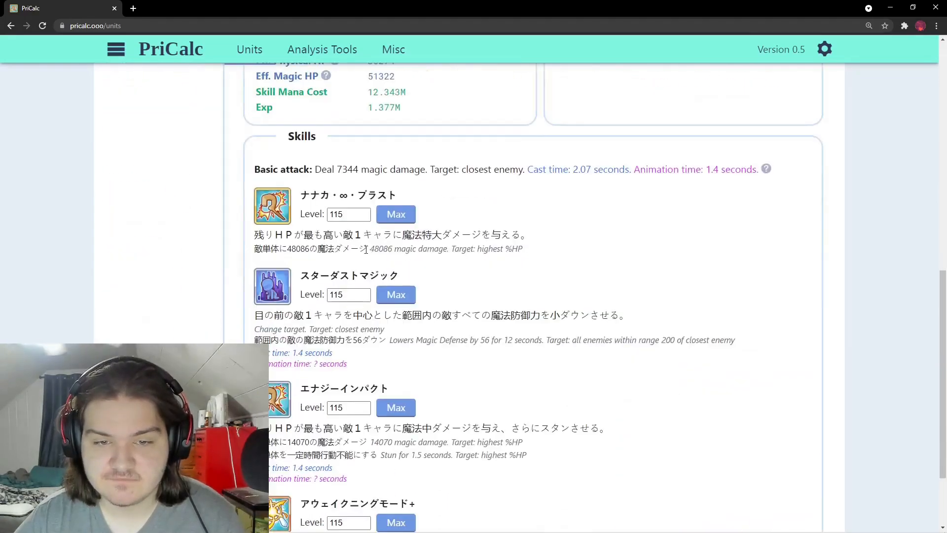
pyautogui.scroll(-3)
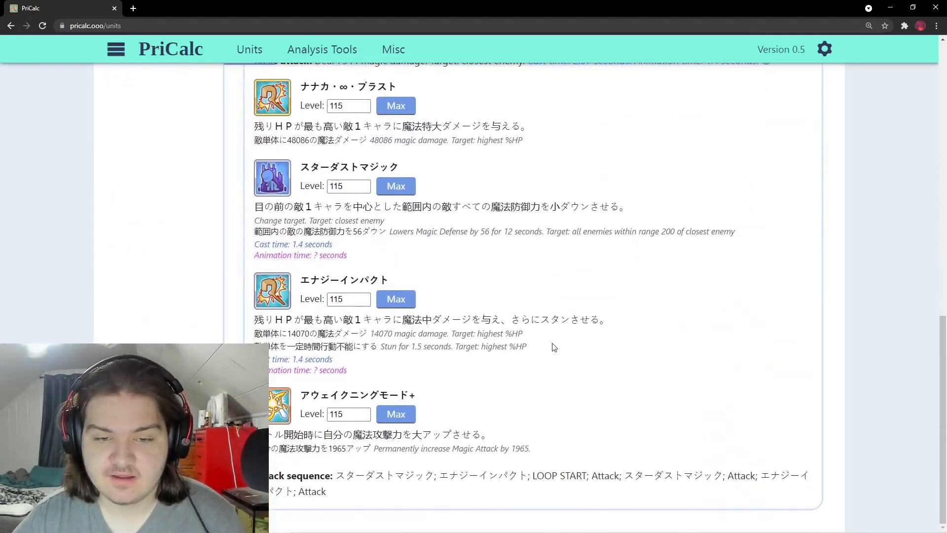
pyautogui.moveTo(420, 346); pyautogui.dragTo(526, 347)
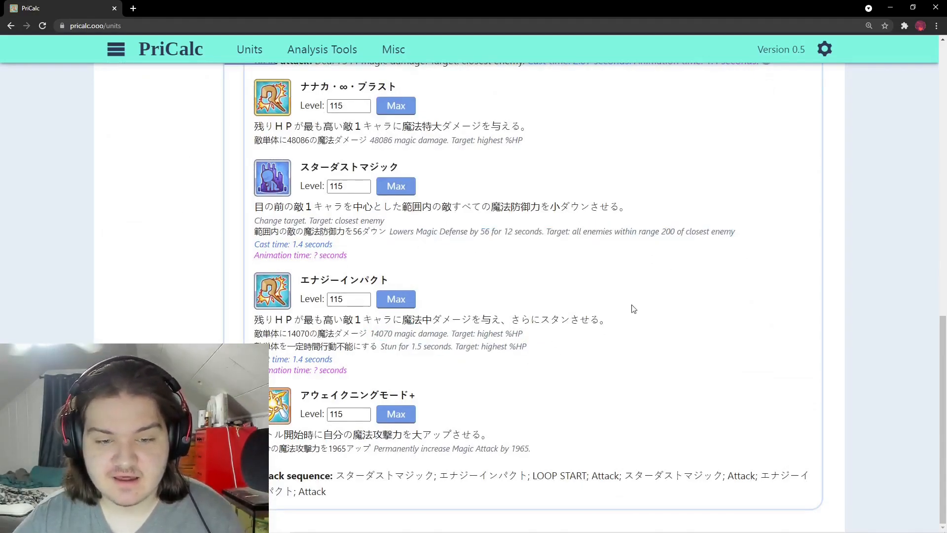
pyautogui.moveTo(622, 351)
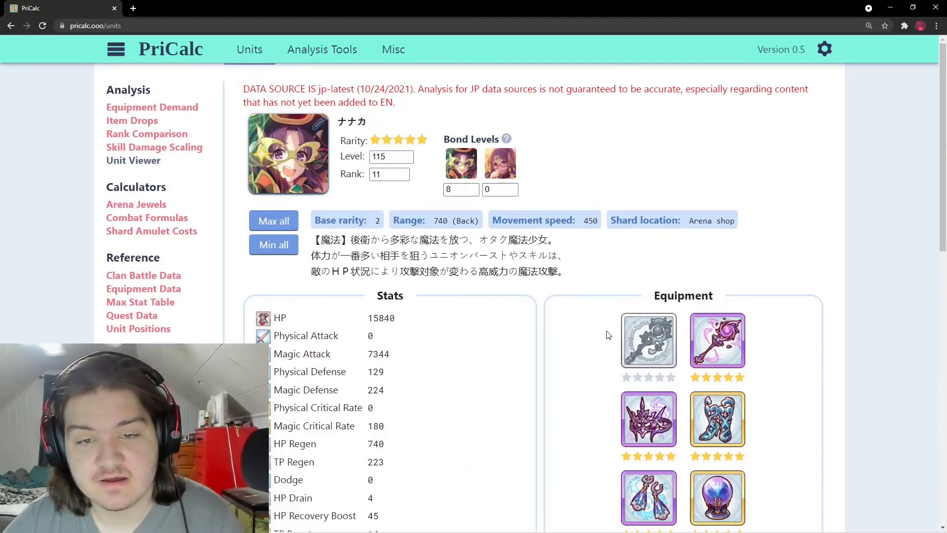
pyautogui.scroll(-3)
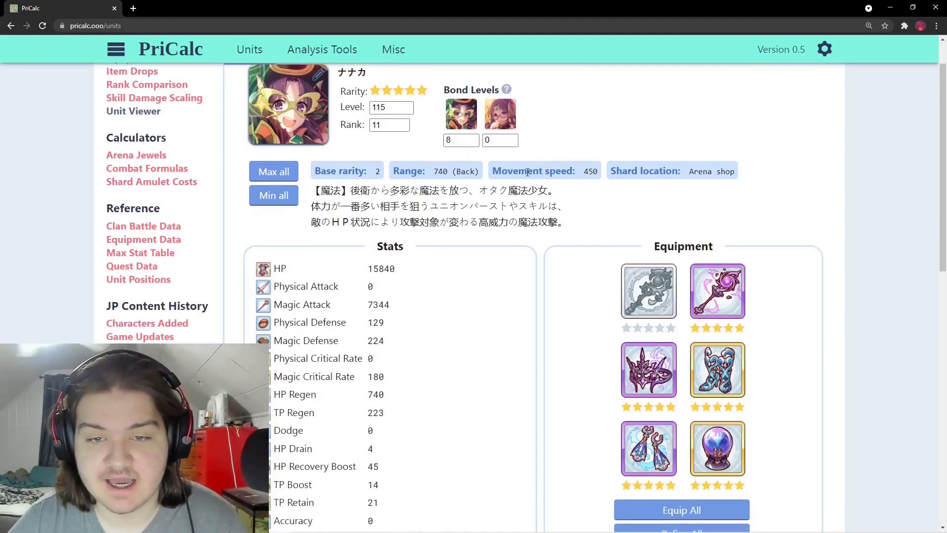
pyautogui.scroll(-3)
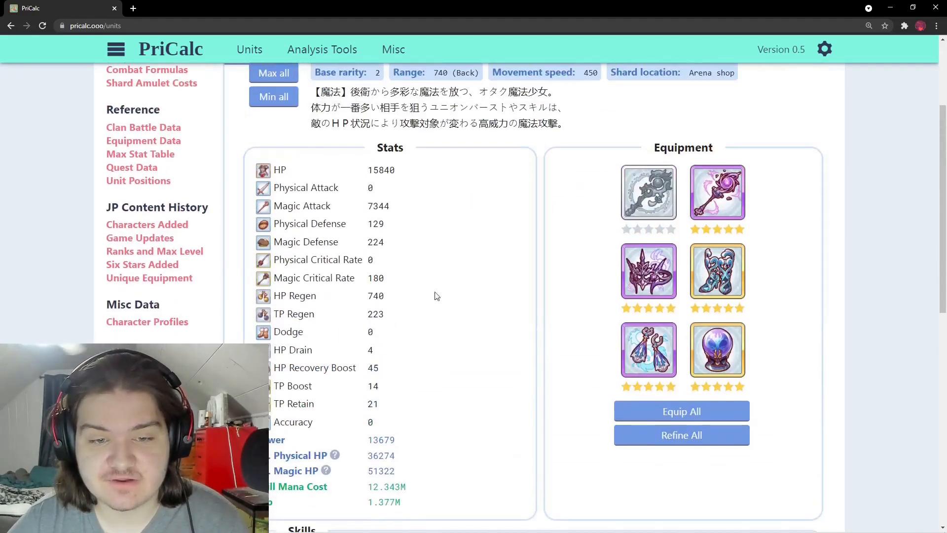
pyautogui.moveTo(391, 227)
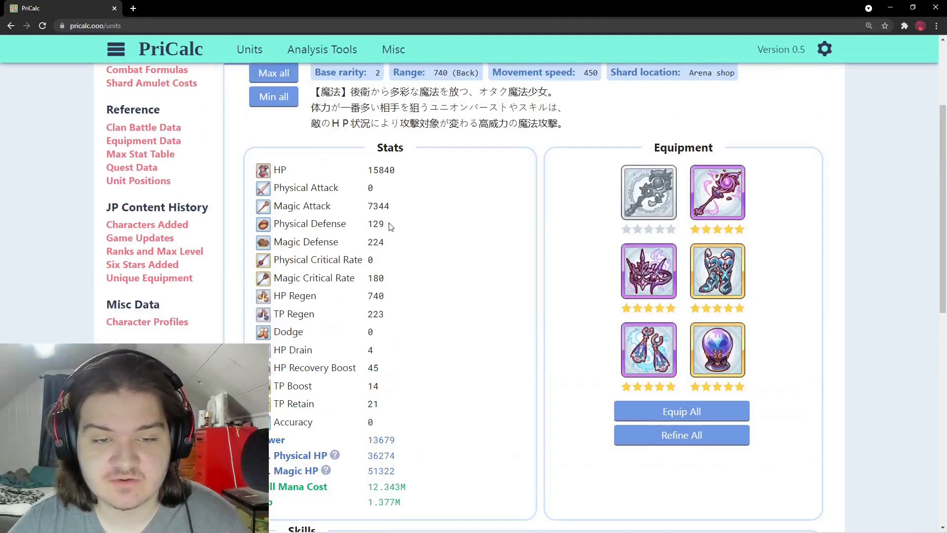
pyautogui.scroll(-3)
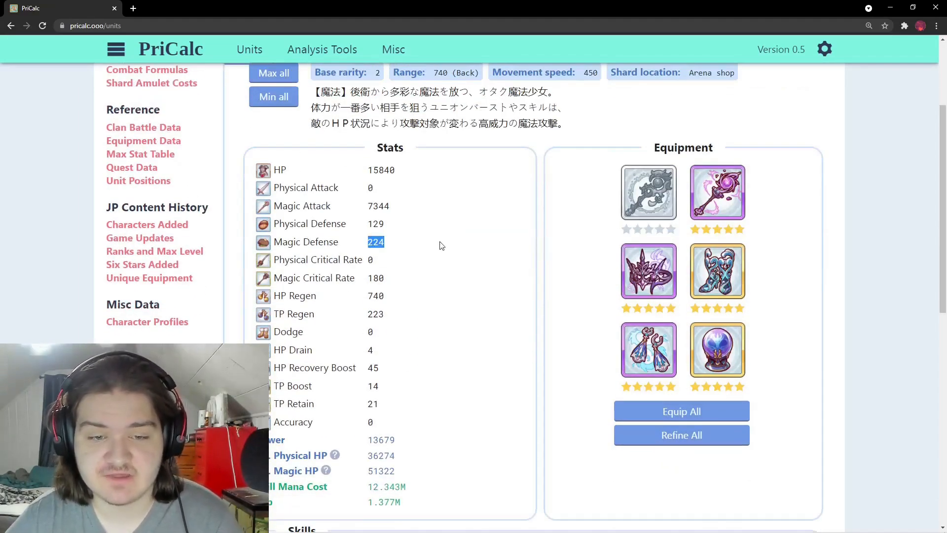
pyautogui.scroll(-3)
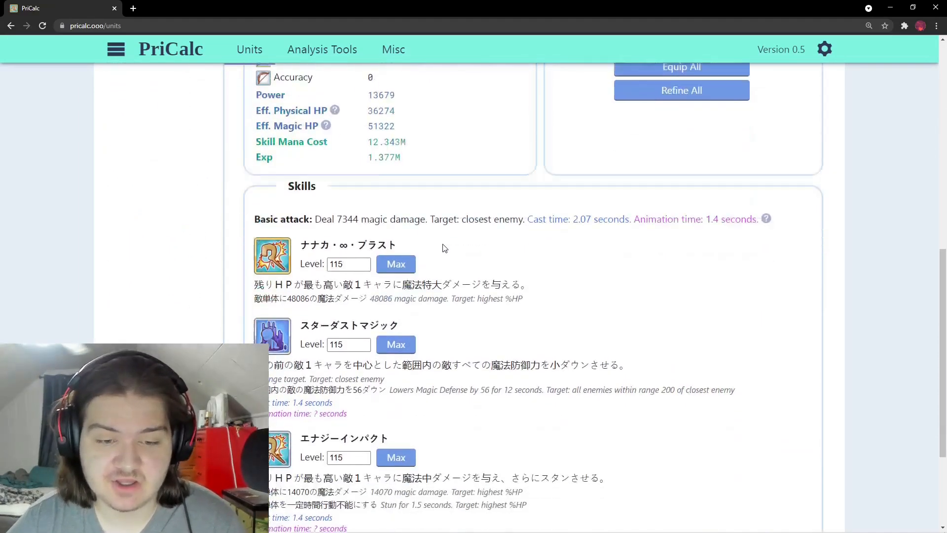
pyautogui.scroll(-3)
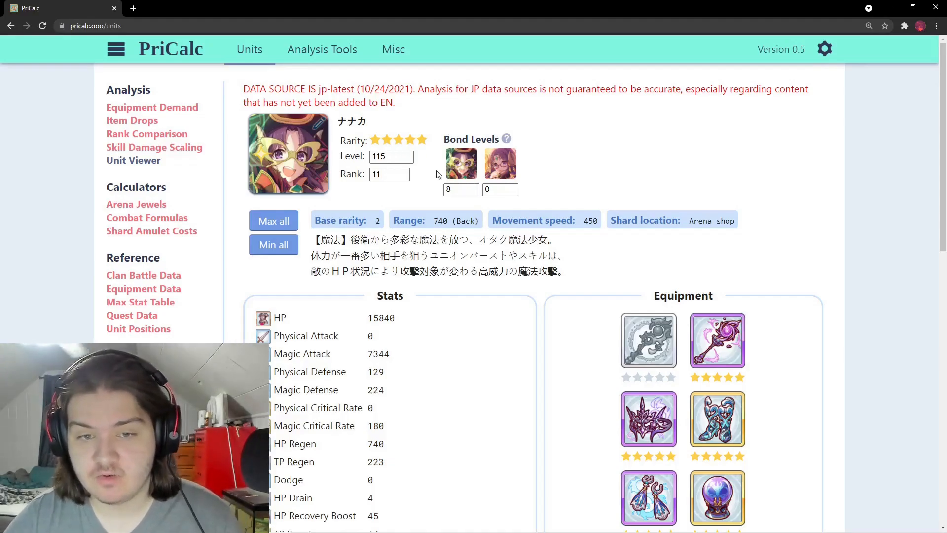
pyautogui.scroll(-3)
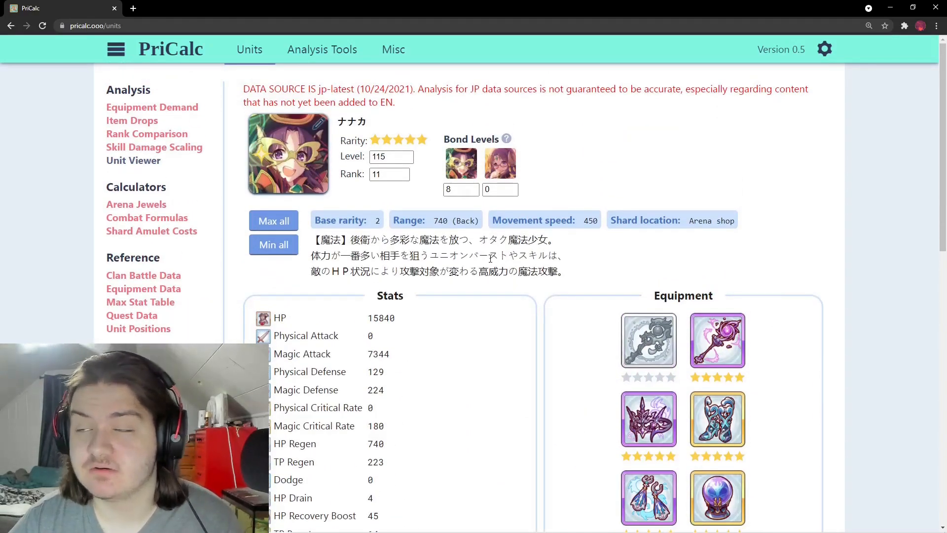
pyautogui.scroll(-3)
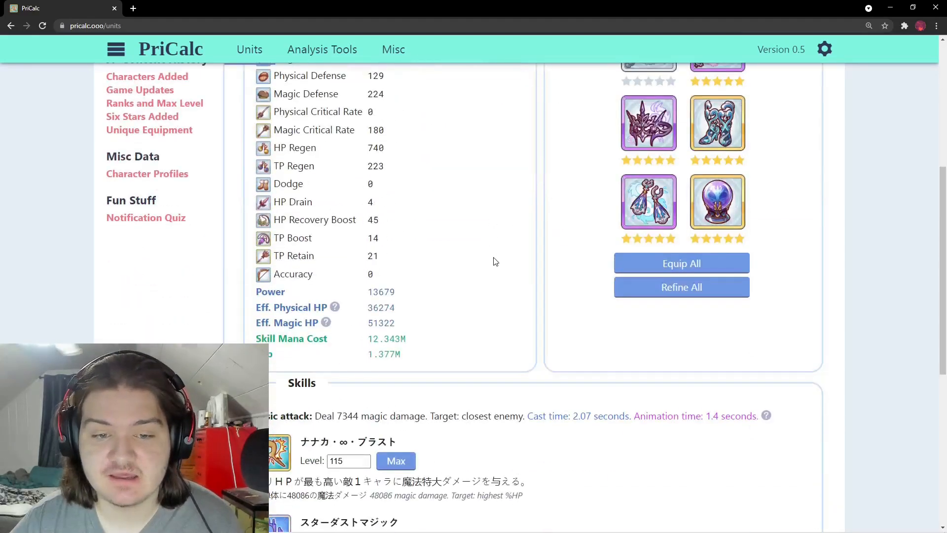
pyautogui.scroll(-3)
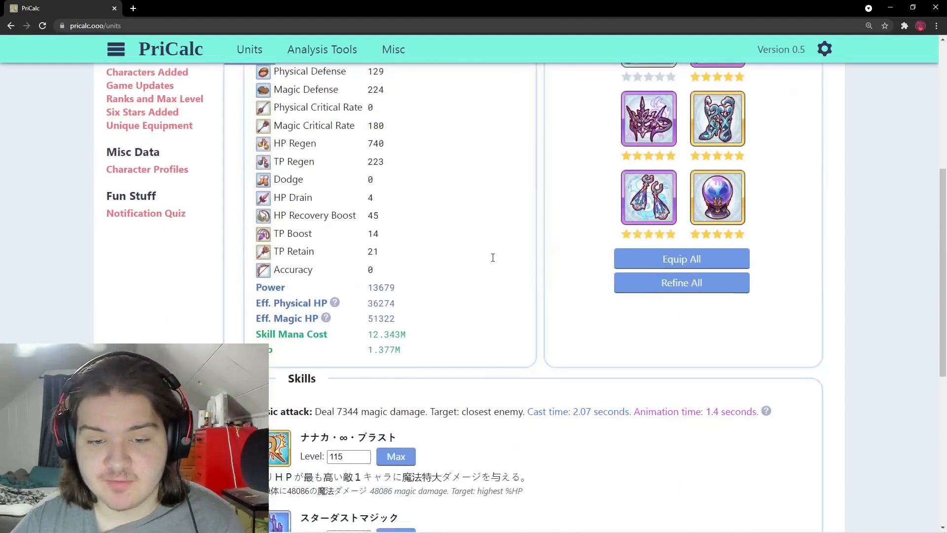
pyautogui.scroll(-3)
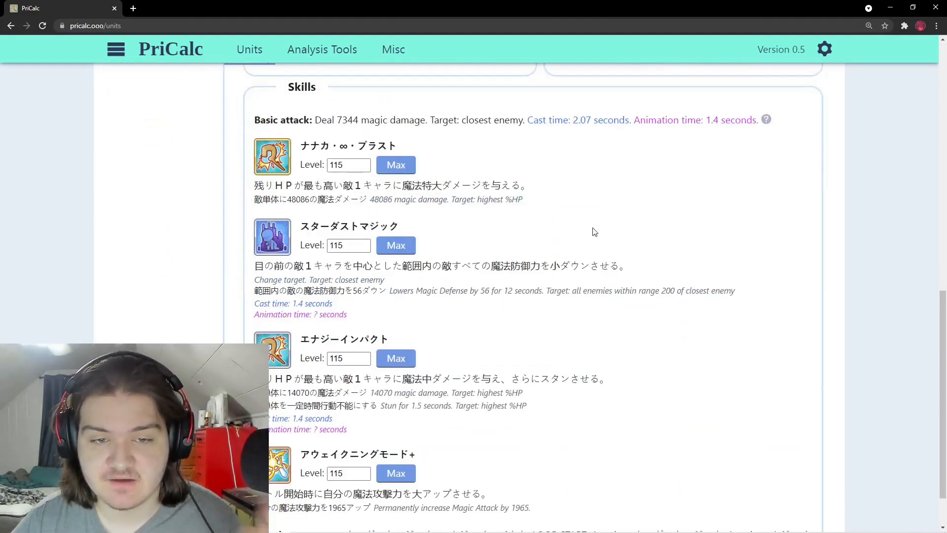
pyautogui.moveTo(391, 290); pyautogui.dragTo(423, 290)
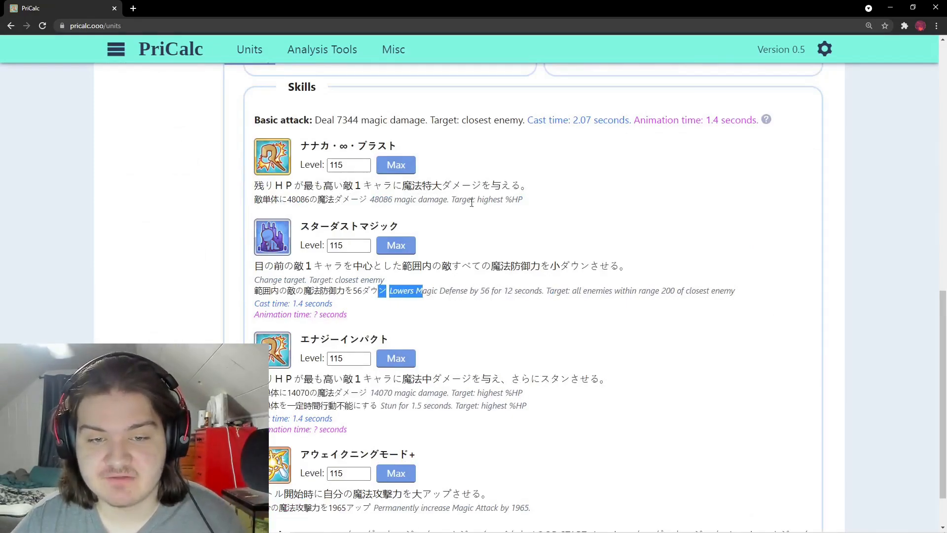
pyautogui.click(590, 243)
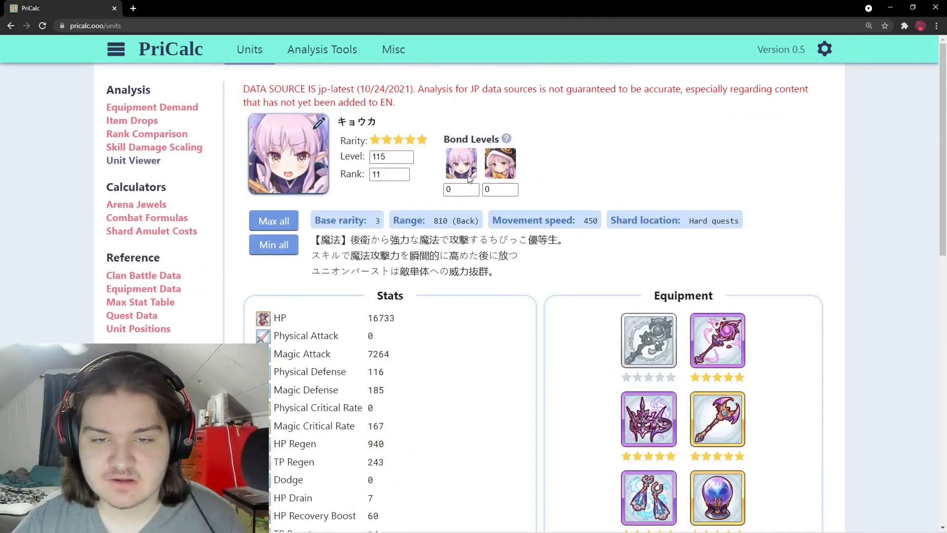
# - Scroll down Nanaka's page to bring her 5-star skill list and attack sequence into view
pyautogui.scroll(-3)
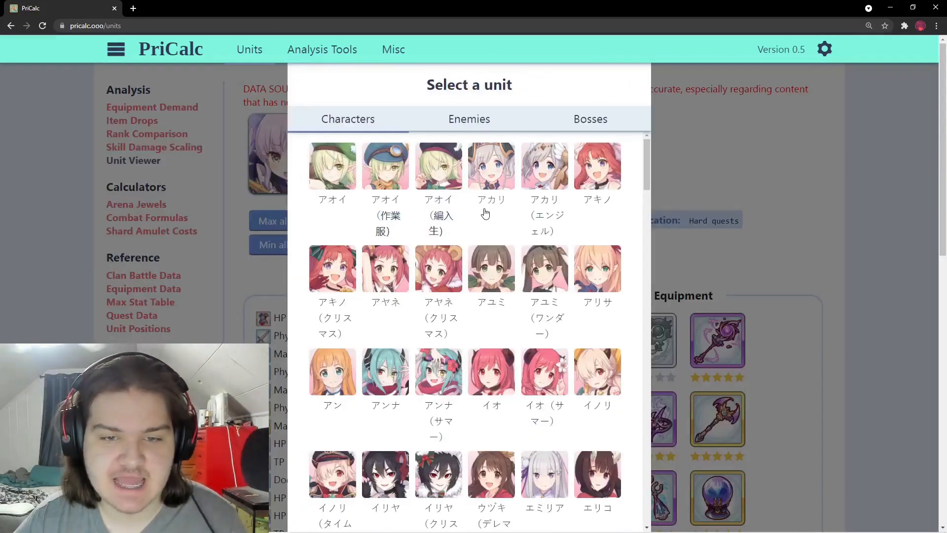
pyautogui.scroll(-3)
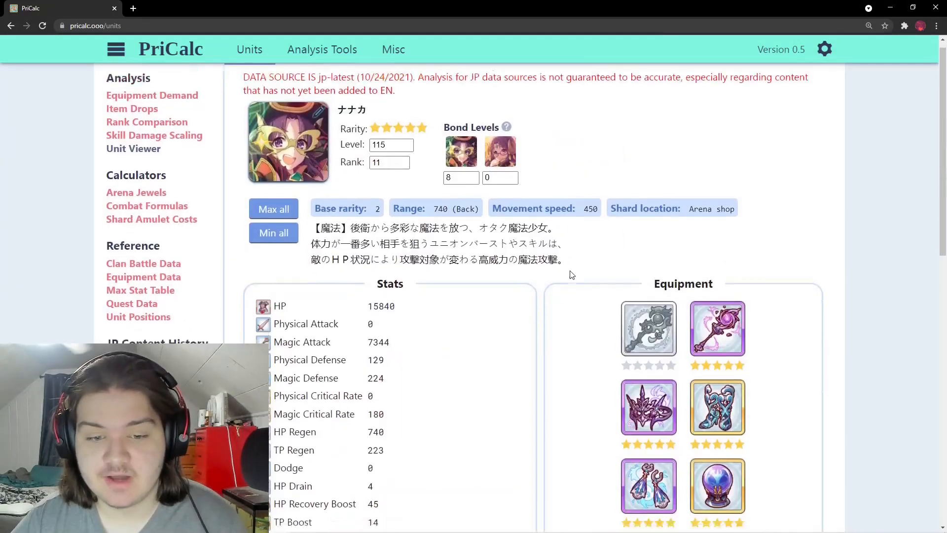
pyautogui.scroll(-3)
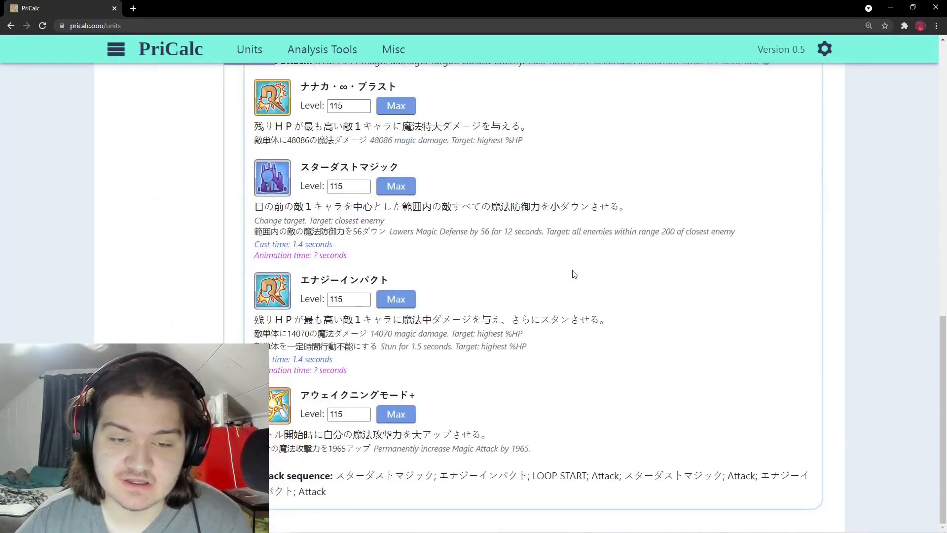